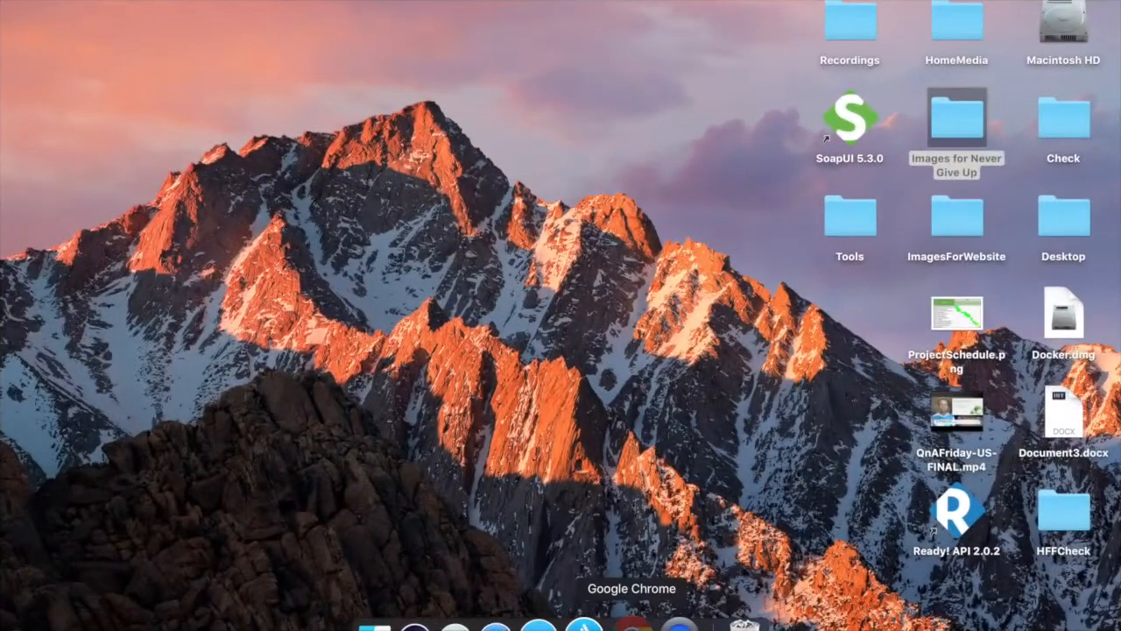
- Launch Chrome, search Google for lifecharger.org, and open the Life Charger result
left_click(585, 624)
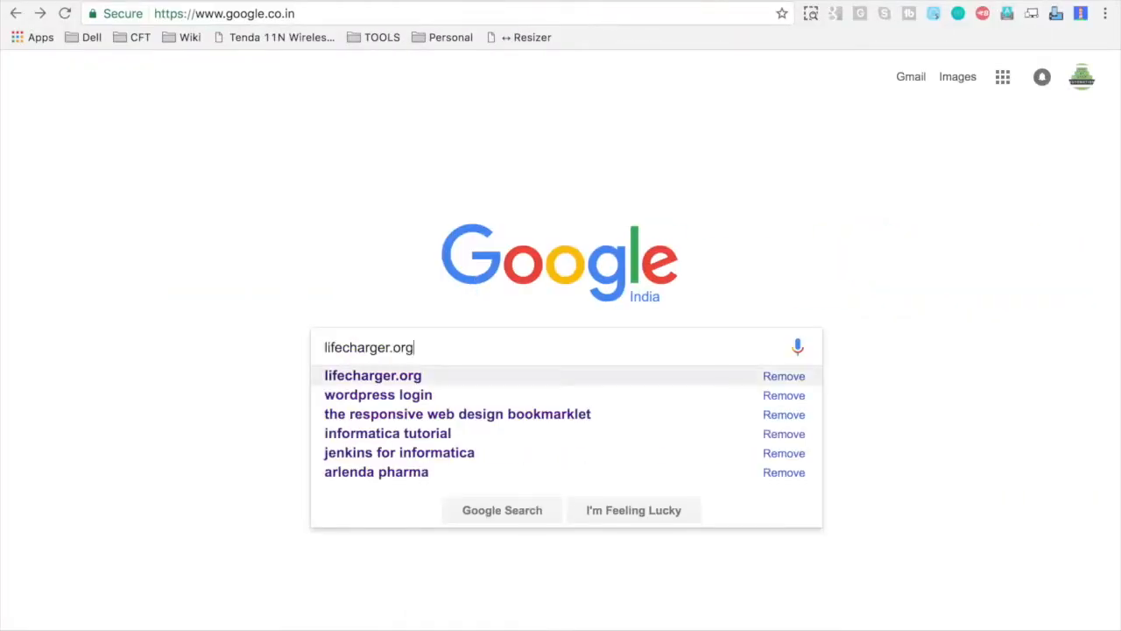
left_click(372, 375)
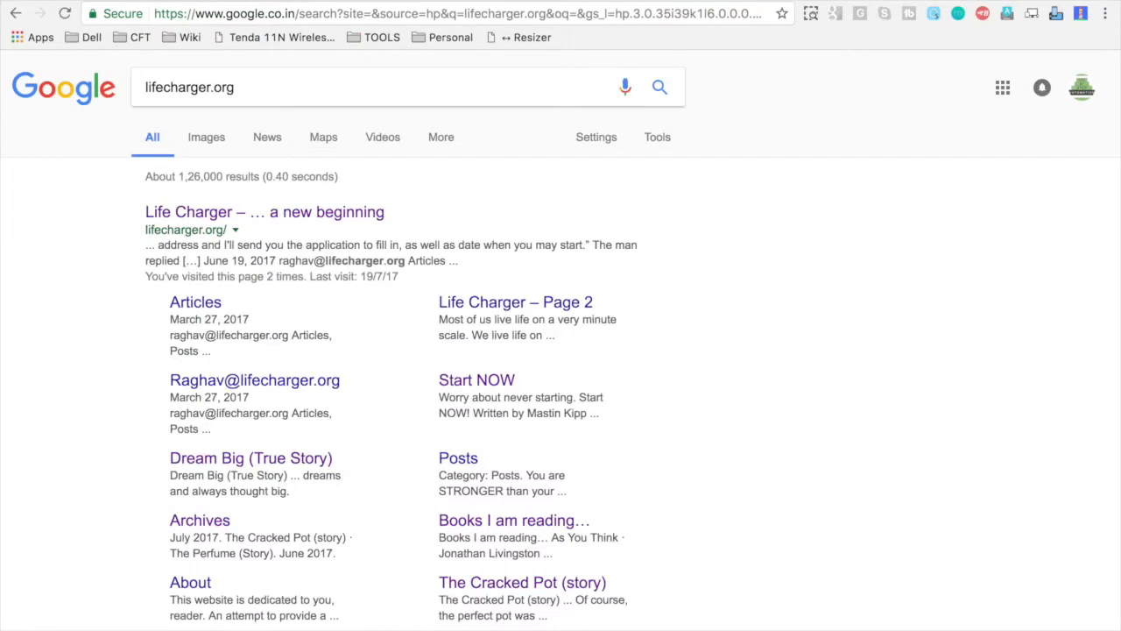
left_click(264, 212)
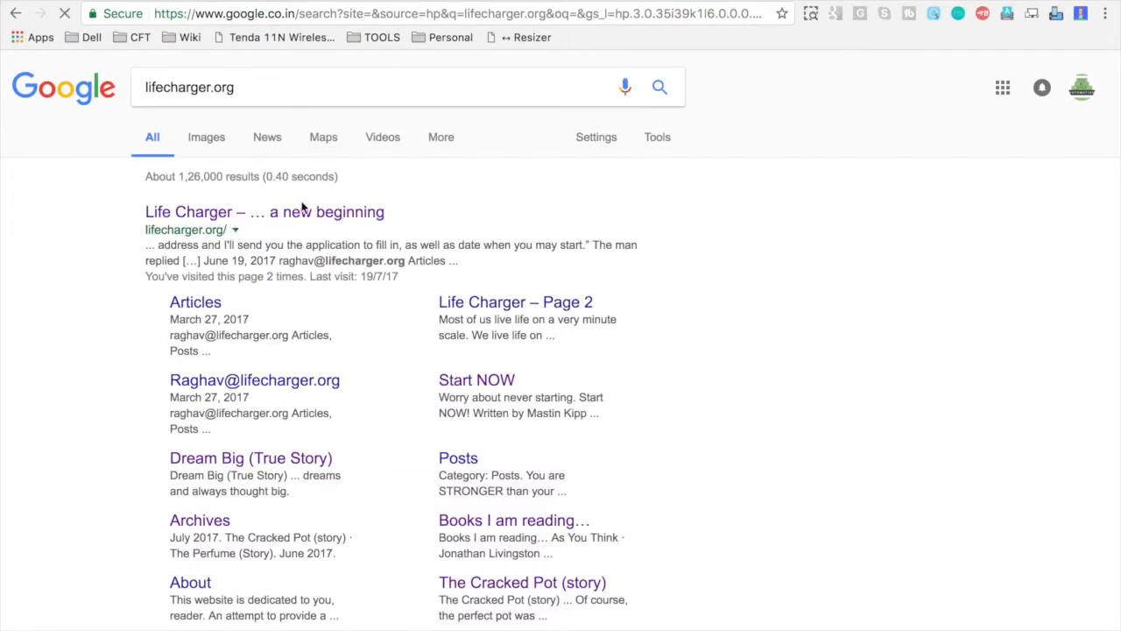
left_click(264, 211)
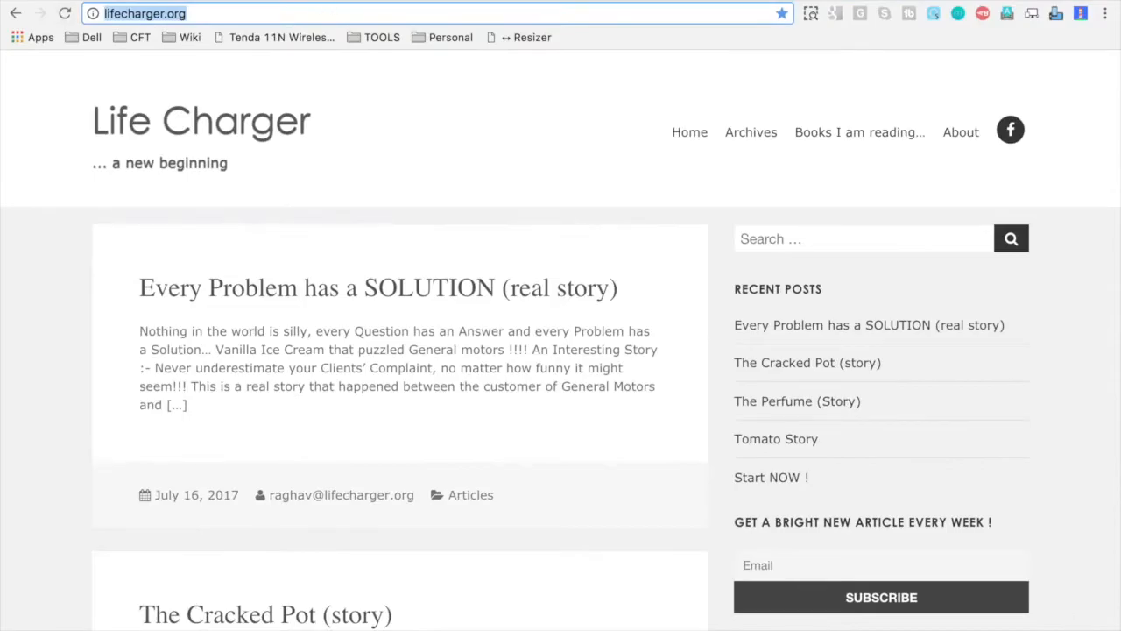
- Go to mobiletest.me from the Chrome address bar
type("mobiletest.me")
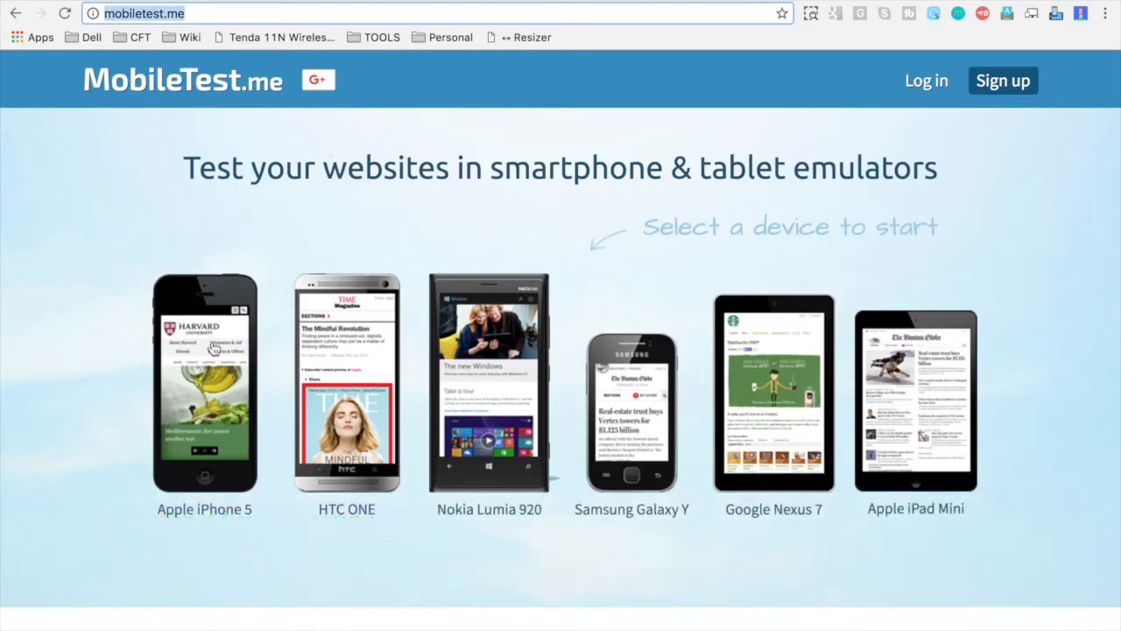
mouse_move(337, 349)
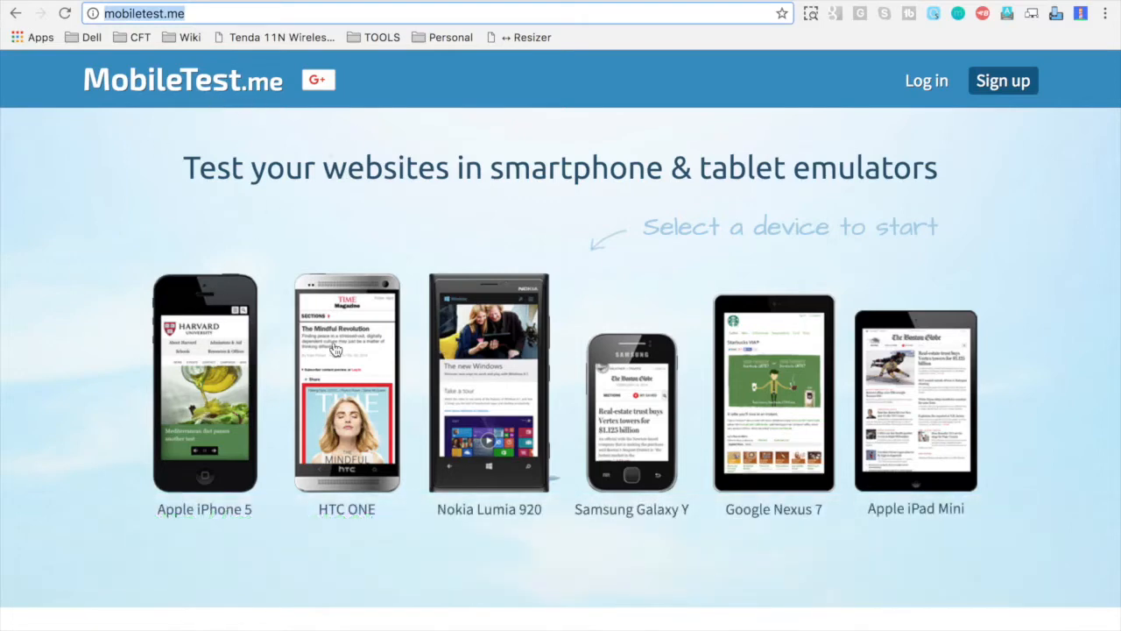
left_click(204, 383)
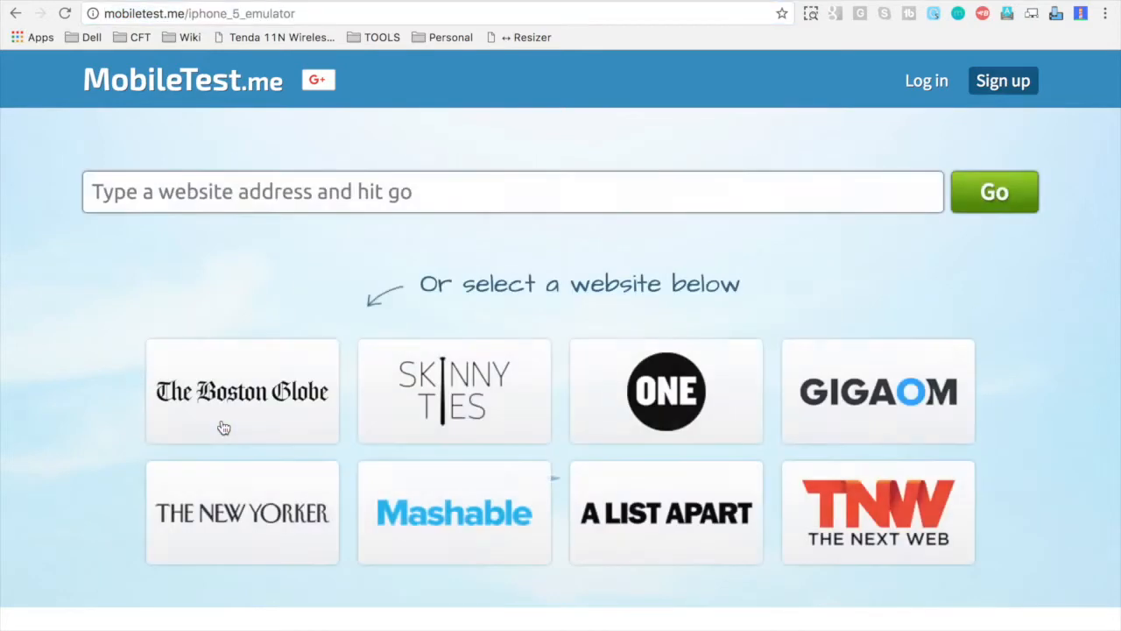
left_click(513, 192)
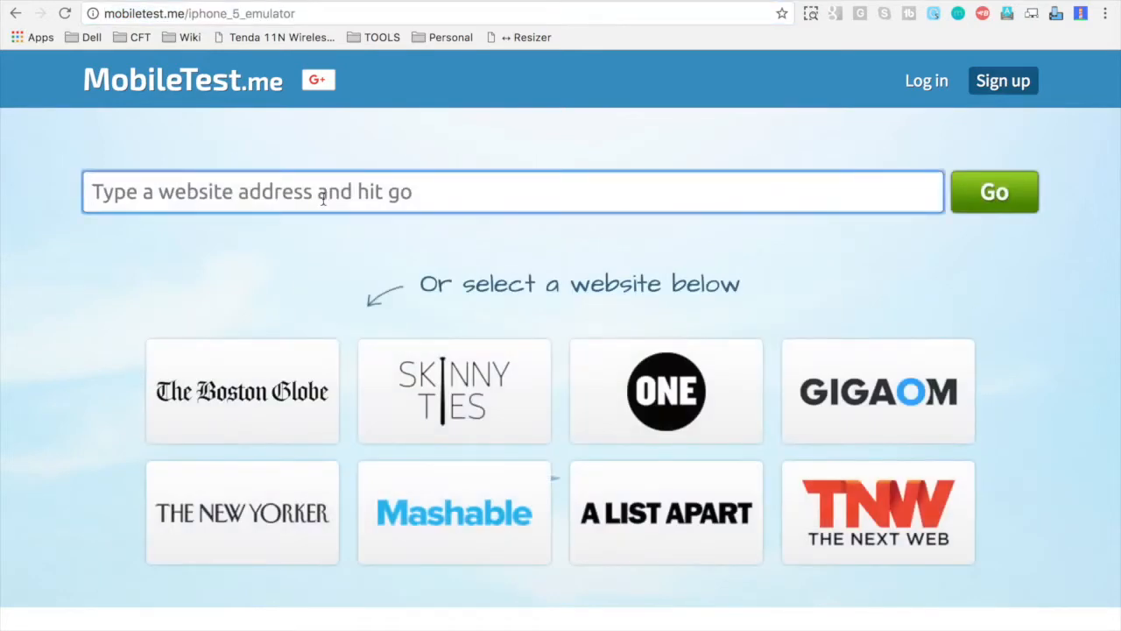
type("http://lifecharger.org/")
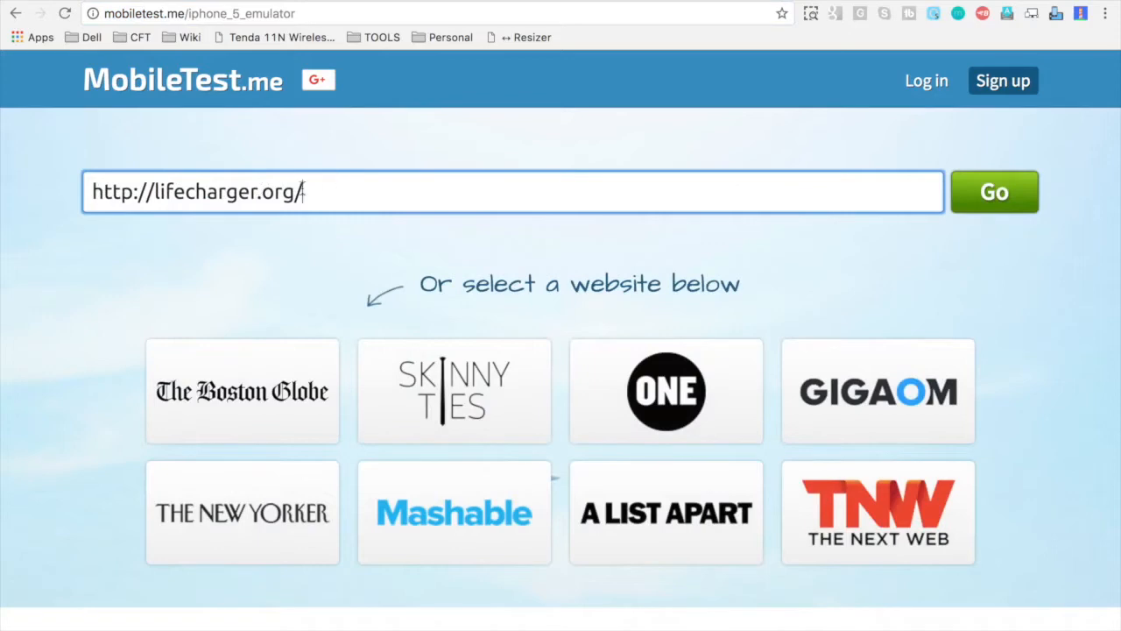
left_click(994, 191)
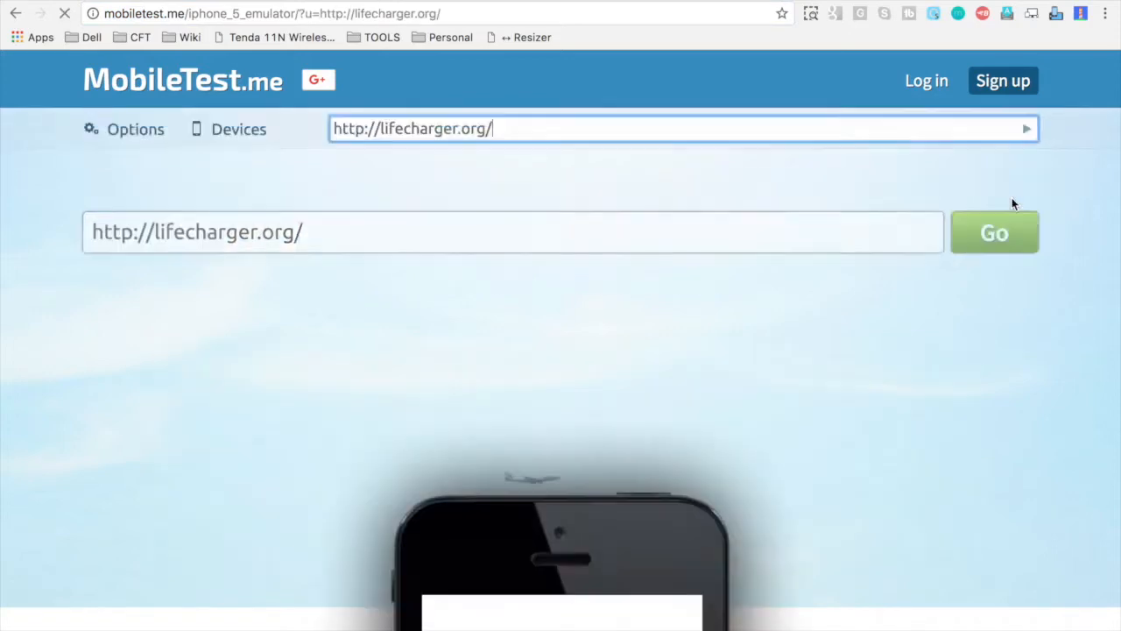
left_click(994, 232)
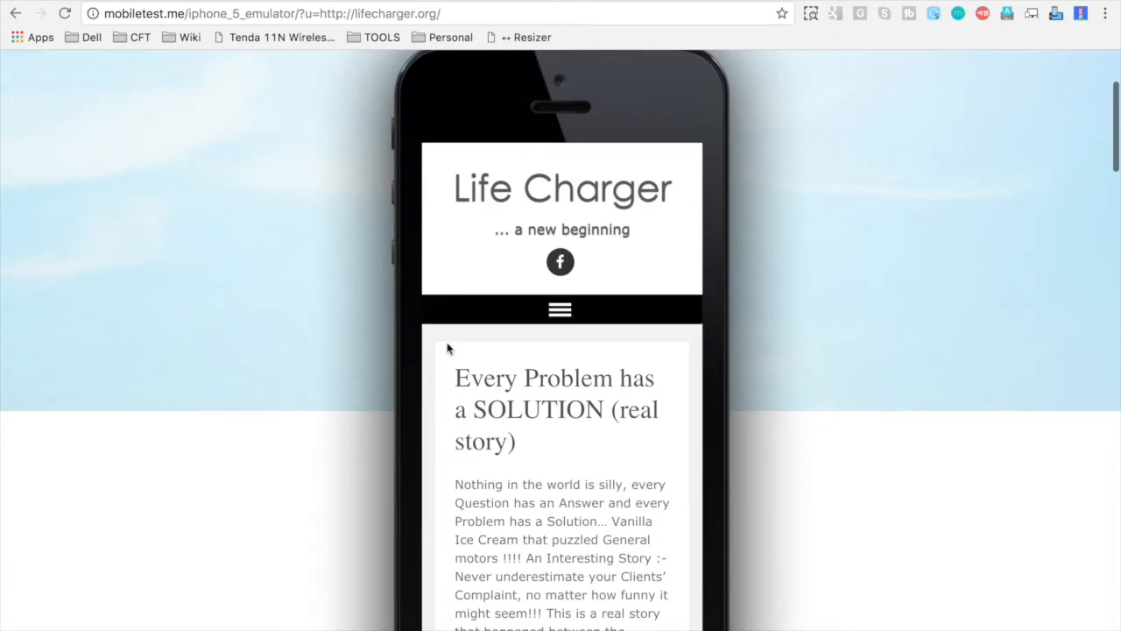
- Scroll through the iPhone 5 device details and open another site page in the phone
scroll("down", 3)
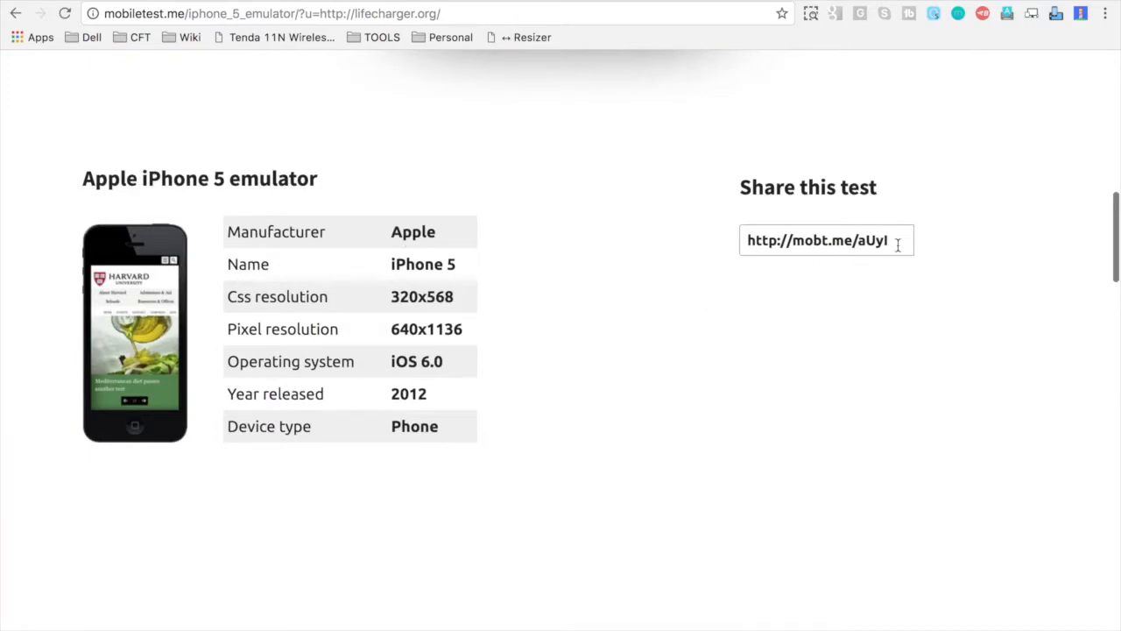
scroll("up", 3)
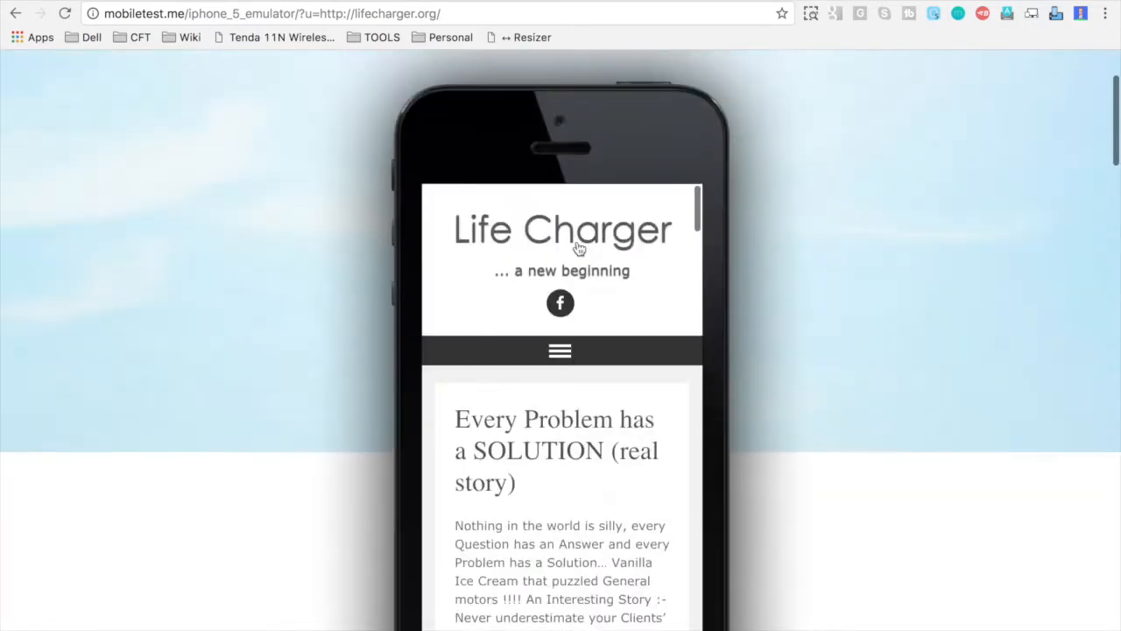
left_click(560, 350)
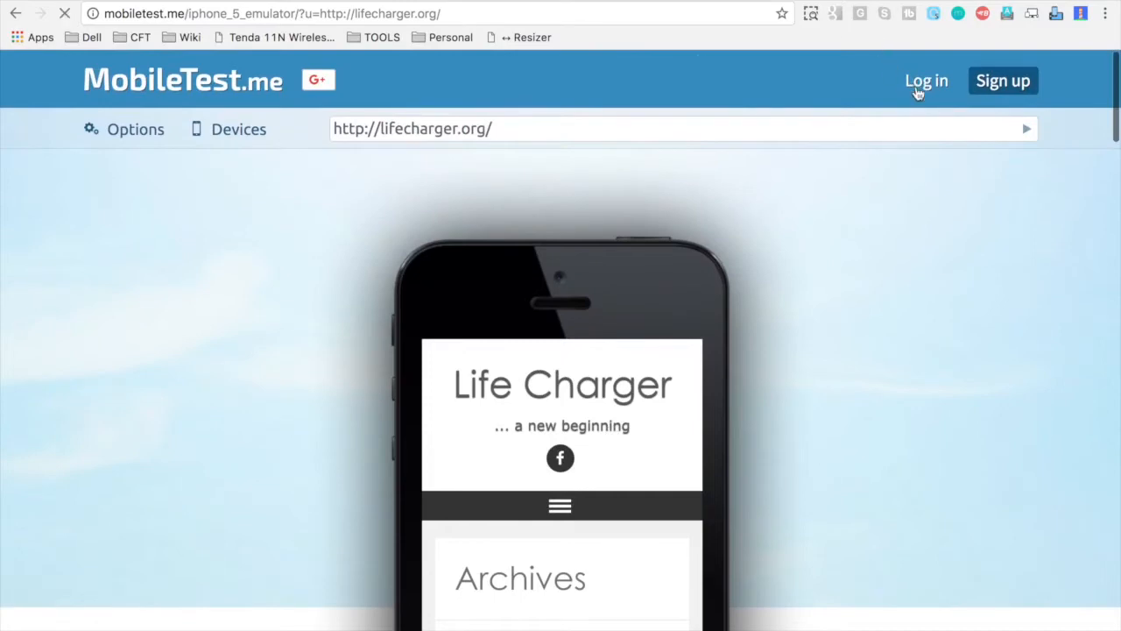
mouse_move(364, 324)
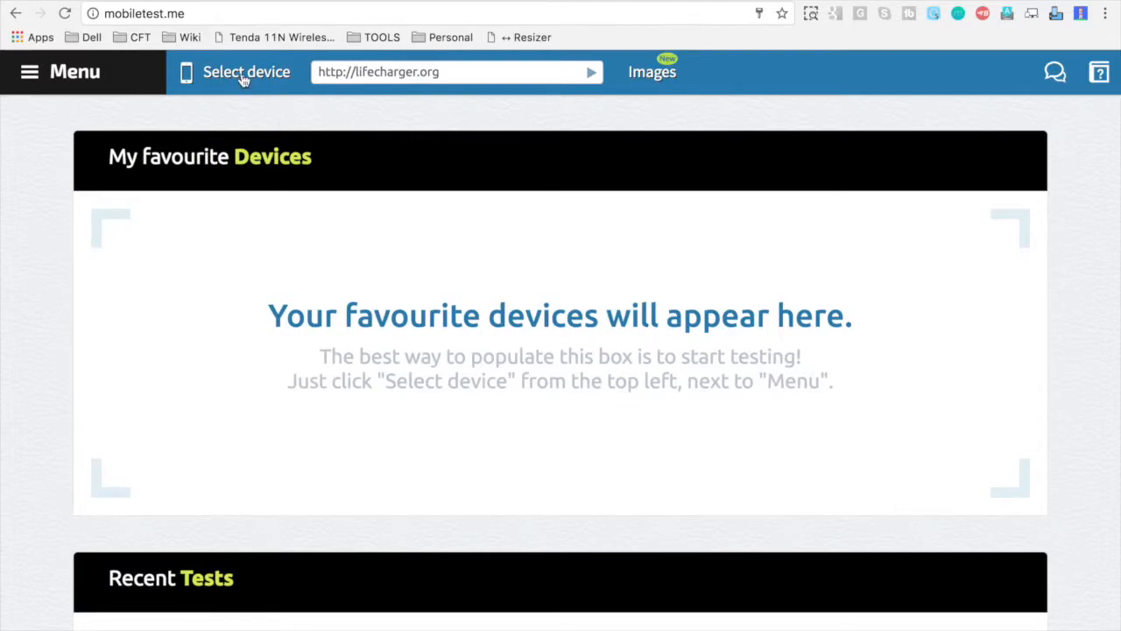
mouse_move(254, 83)
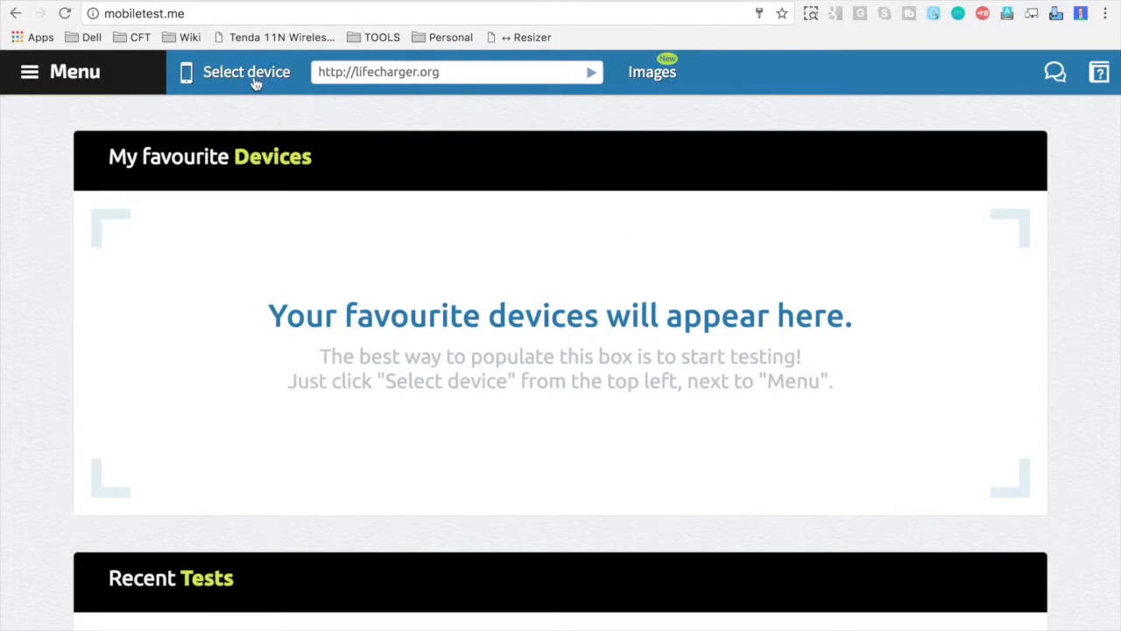
- Open the device picker, switch between All phones and All tablets, and advance the carousel
left_click(246, 72)
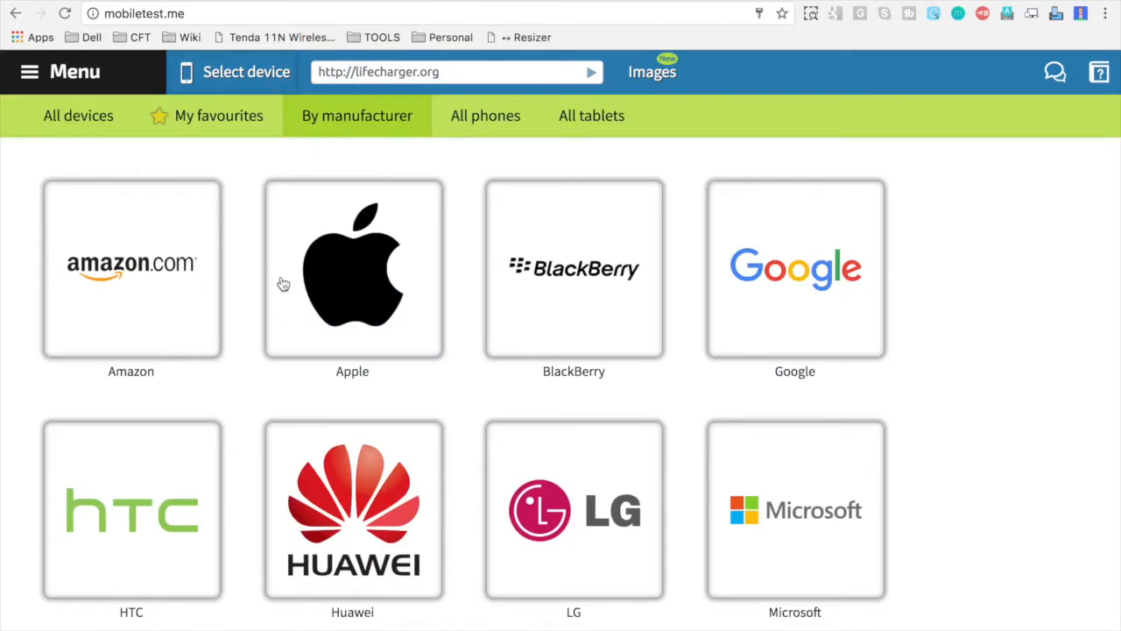
left_click(486, 115)
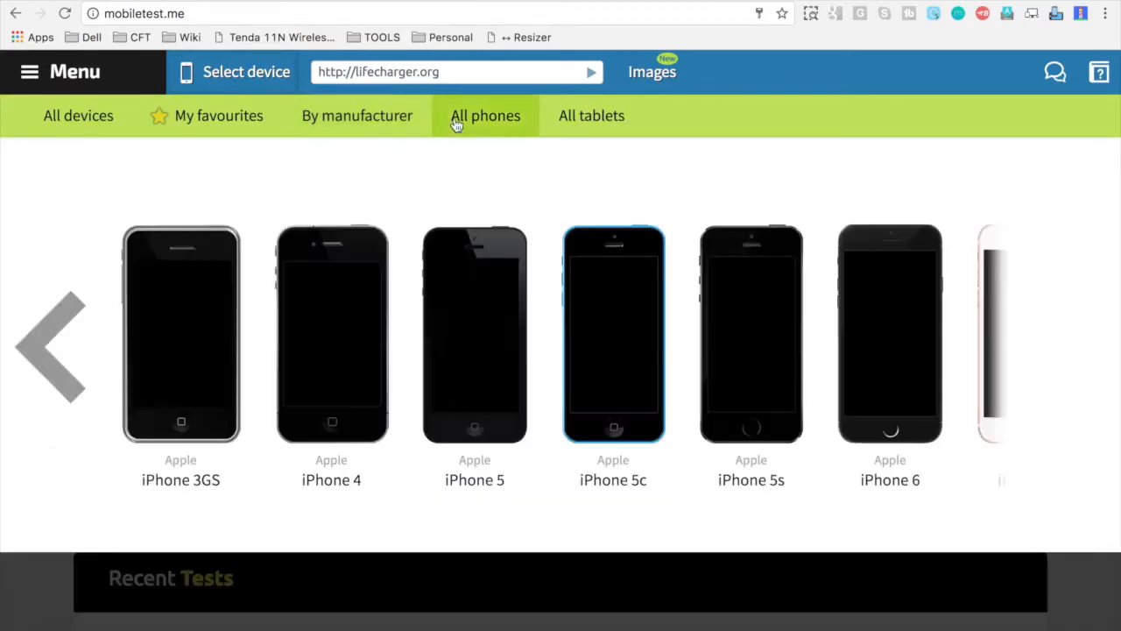
left_click(1071, 345)
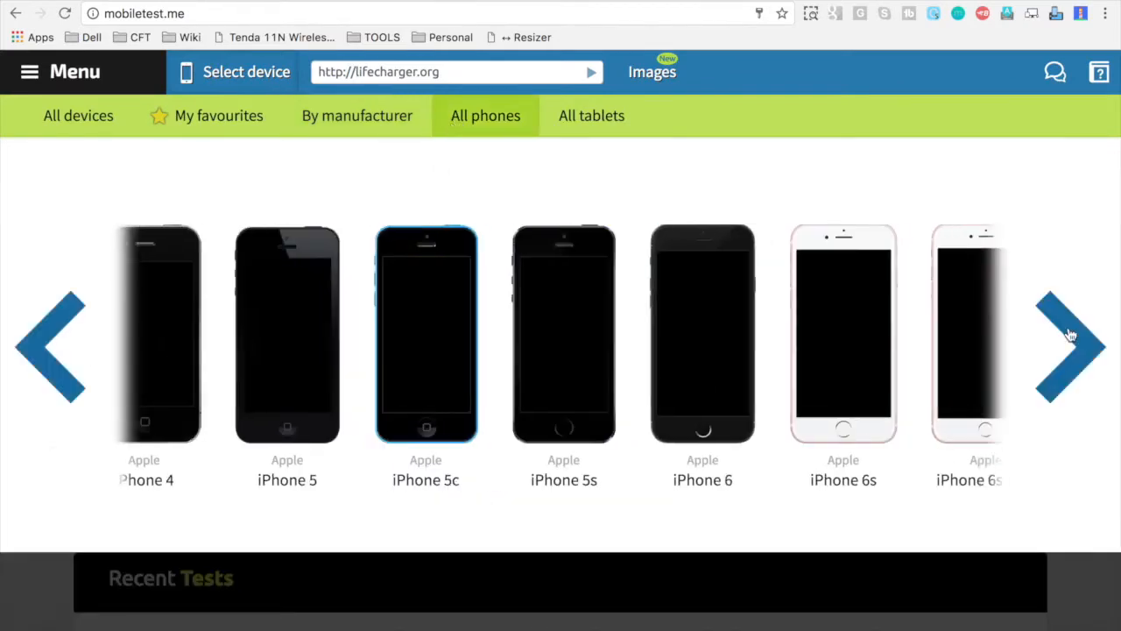
left_click(592, 114)
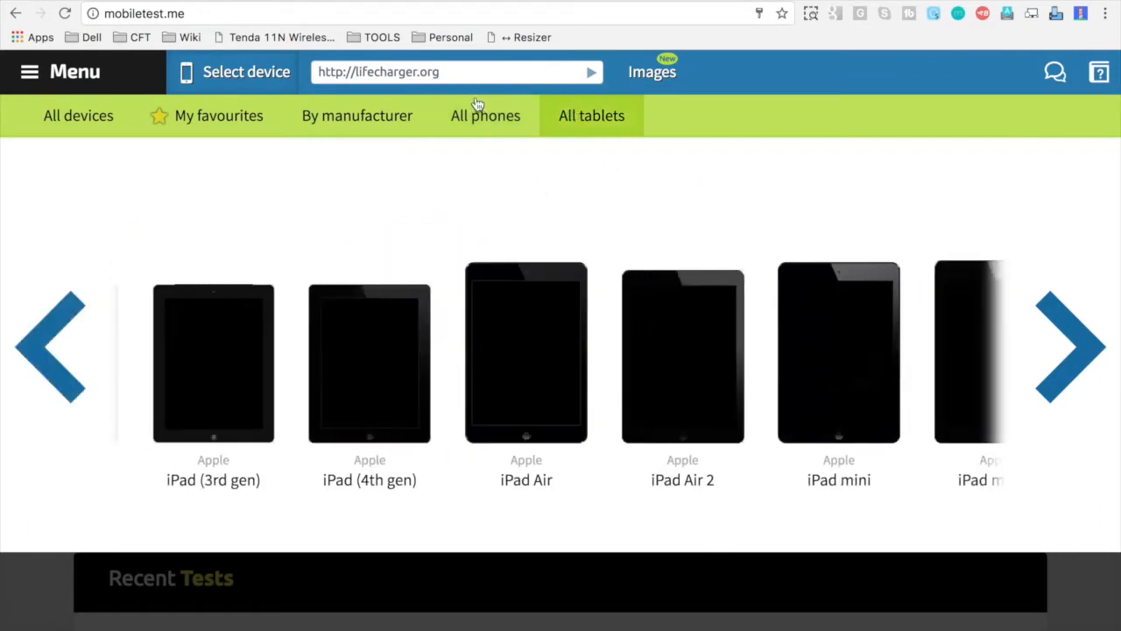
left_click(485, 114)
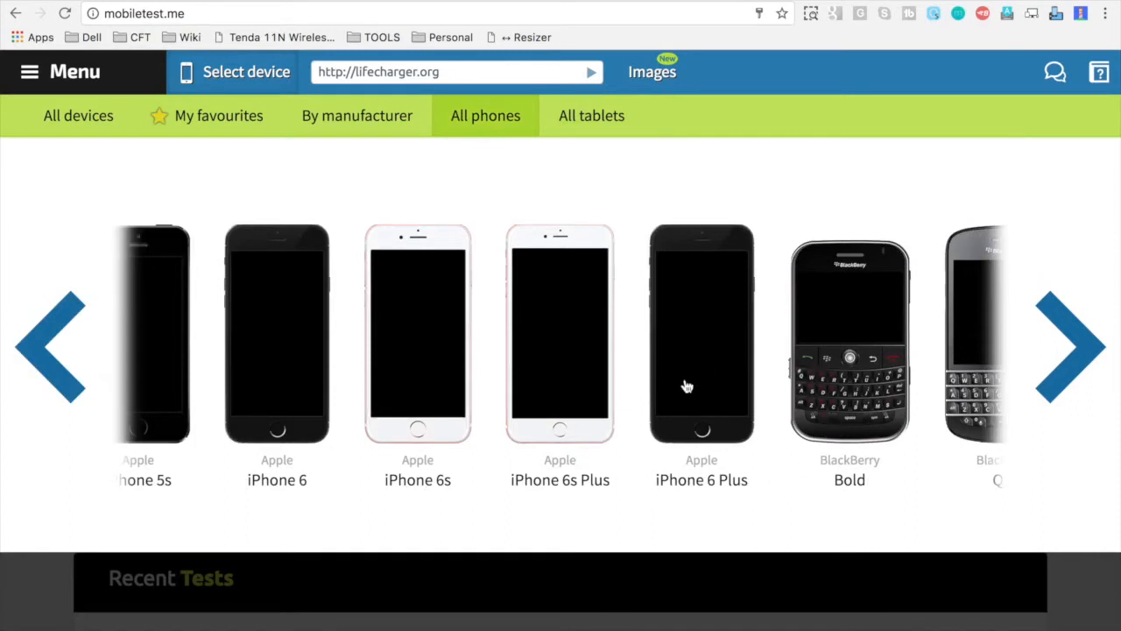
mouse_move(701, 357)
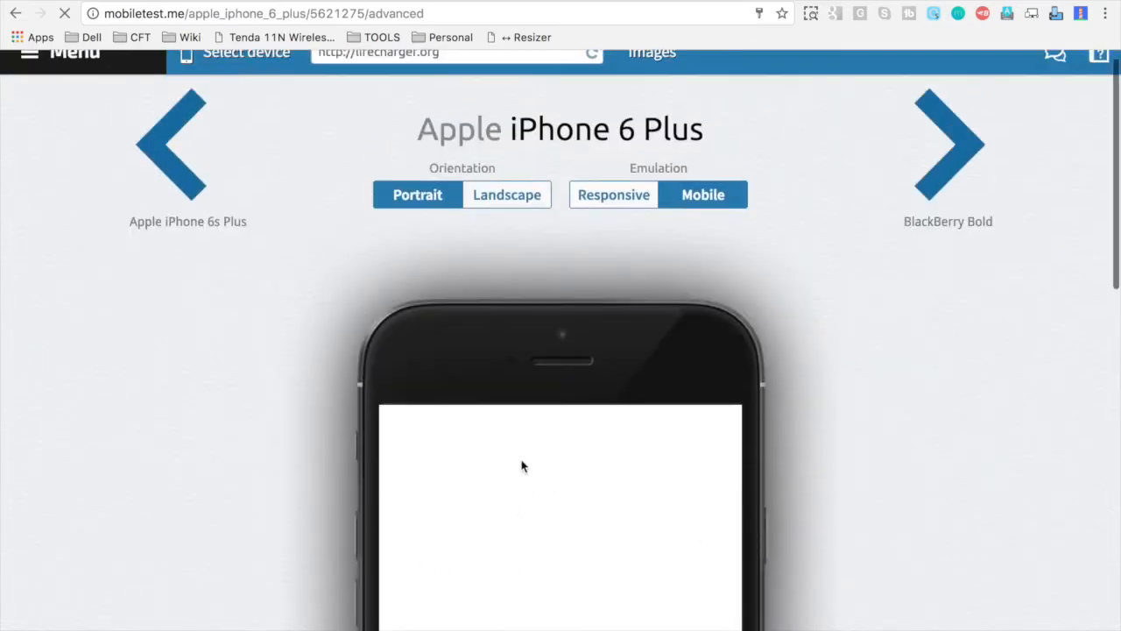
- Select the iPhone 6 Plus share link, rotate to landscape, and expand the site menu
scroll("down", 3)
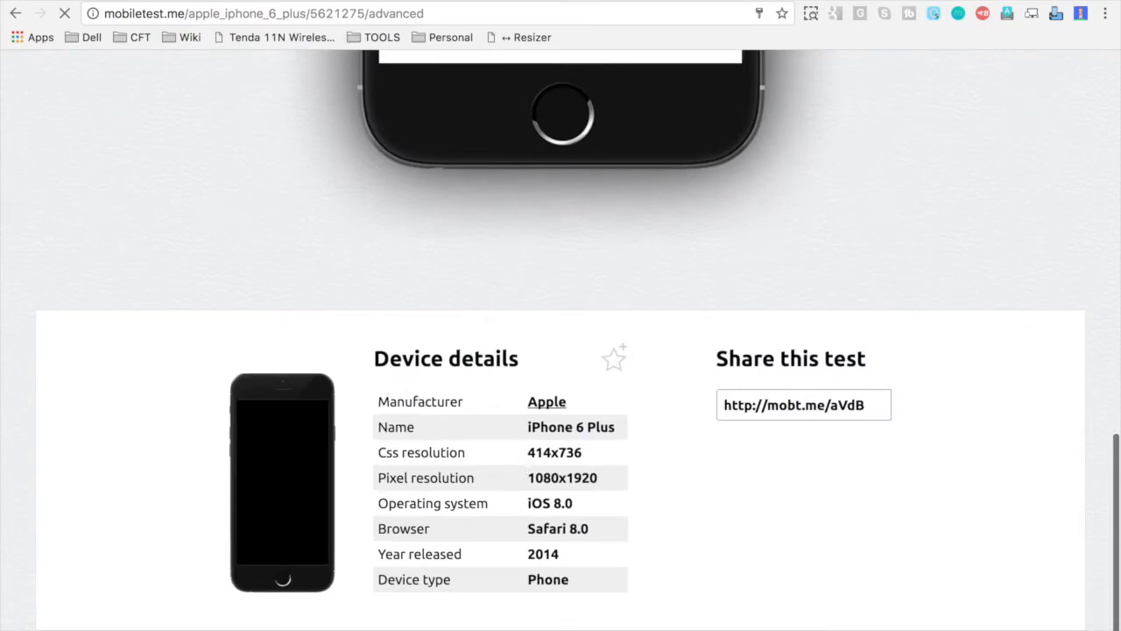
left_click(801, 405)
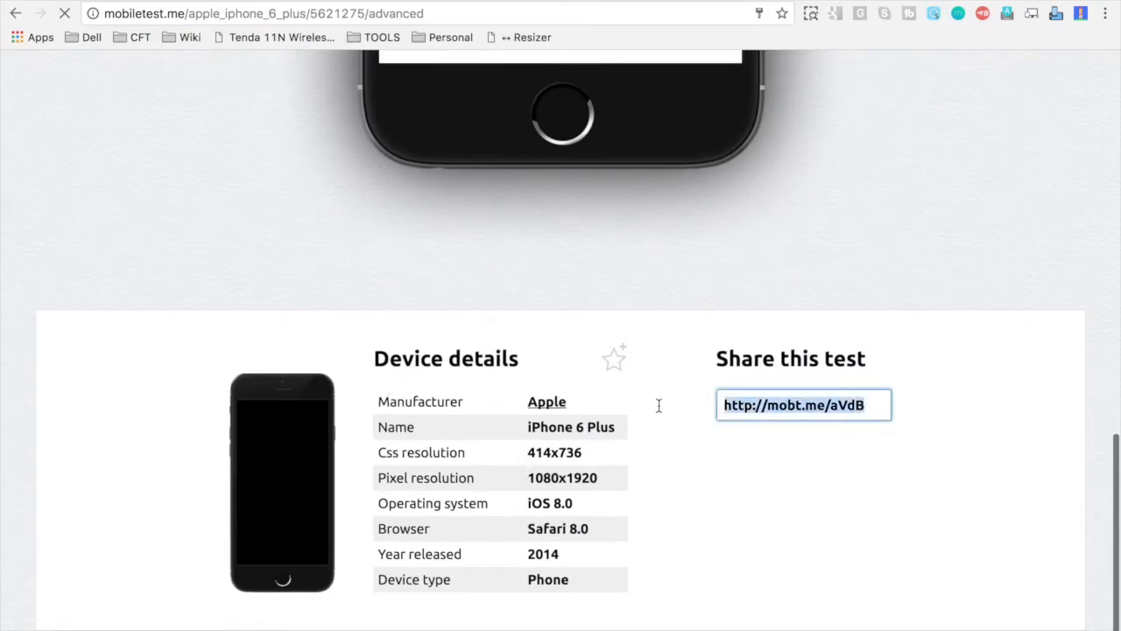
scroll("up", 3)
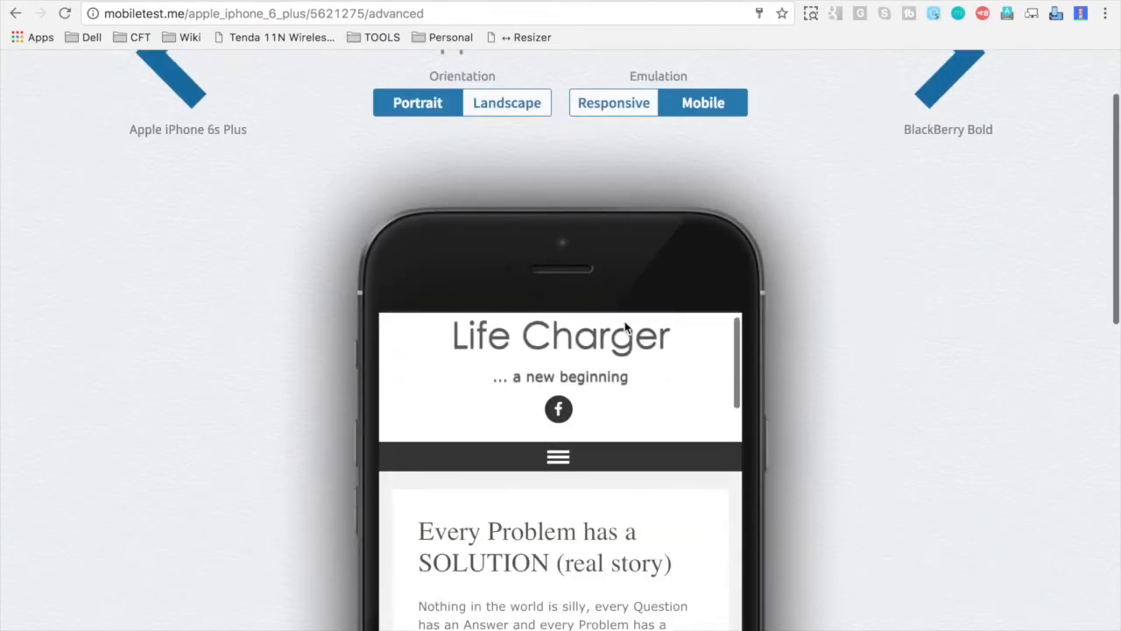
scroll("up", 3)
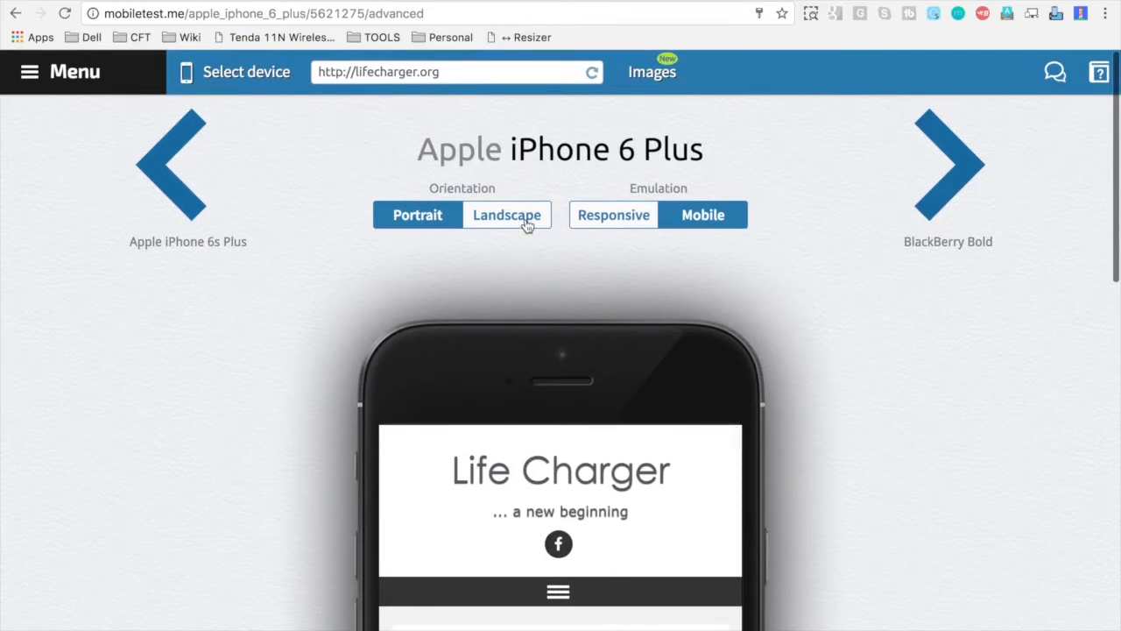
left_click(506, 215)
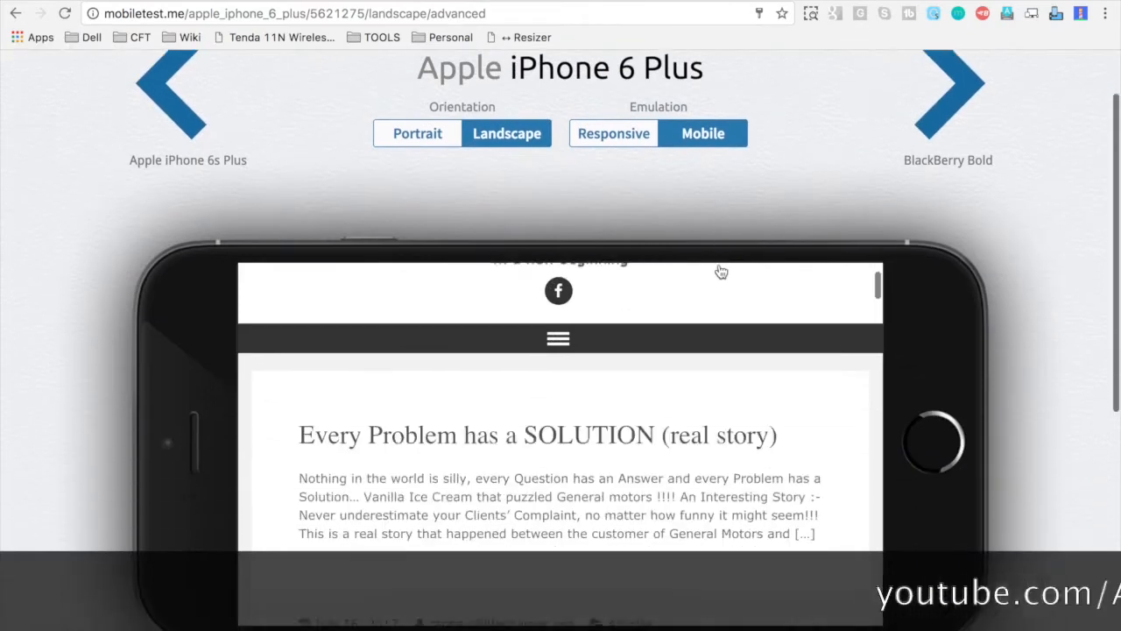
left_click(558, 338)
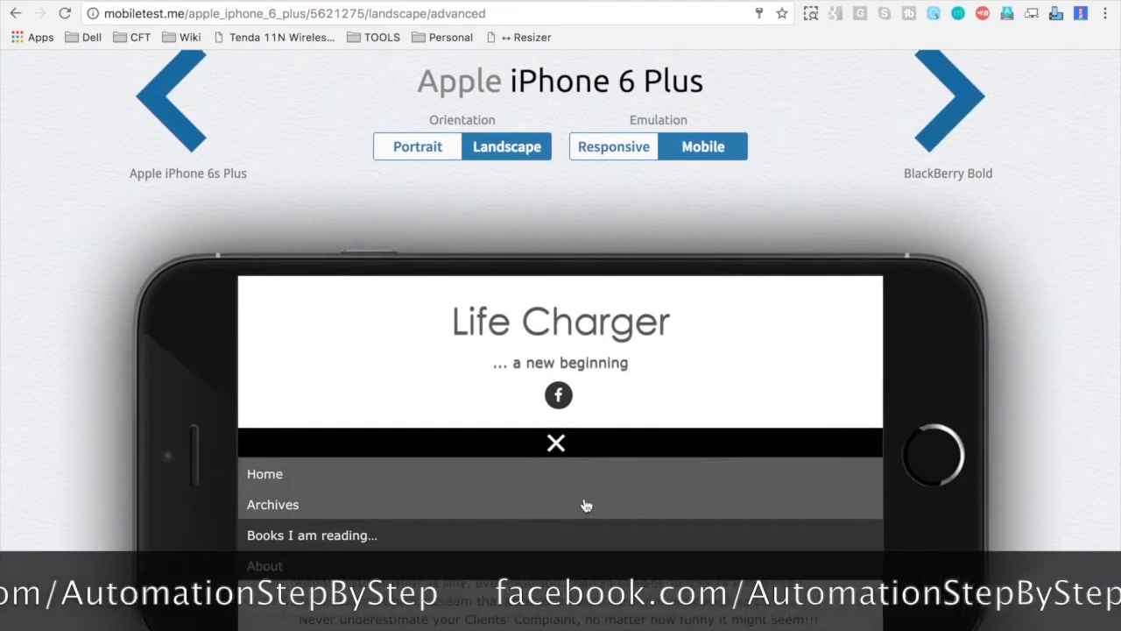
scroll("up", 3)
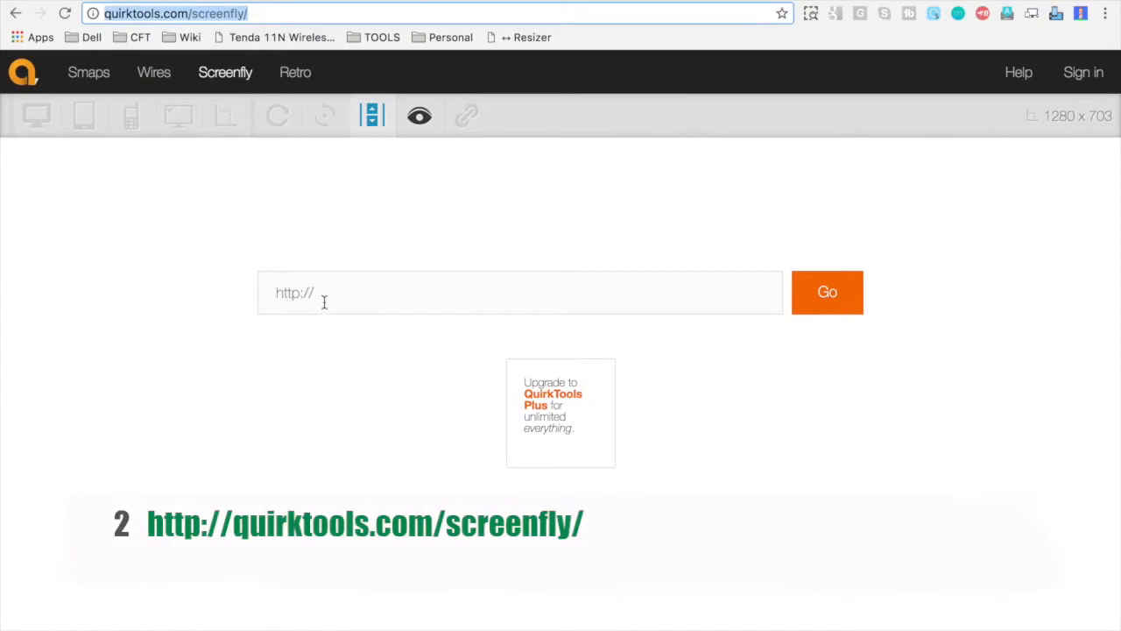
type("http://lifecharger.org/")
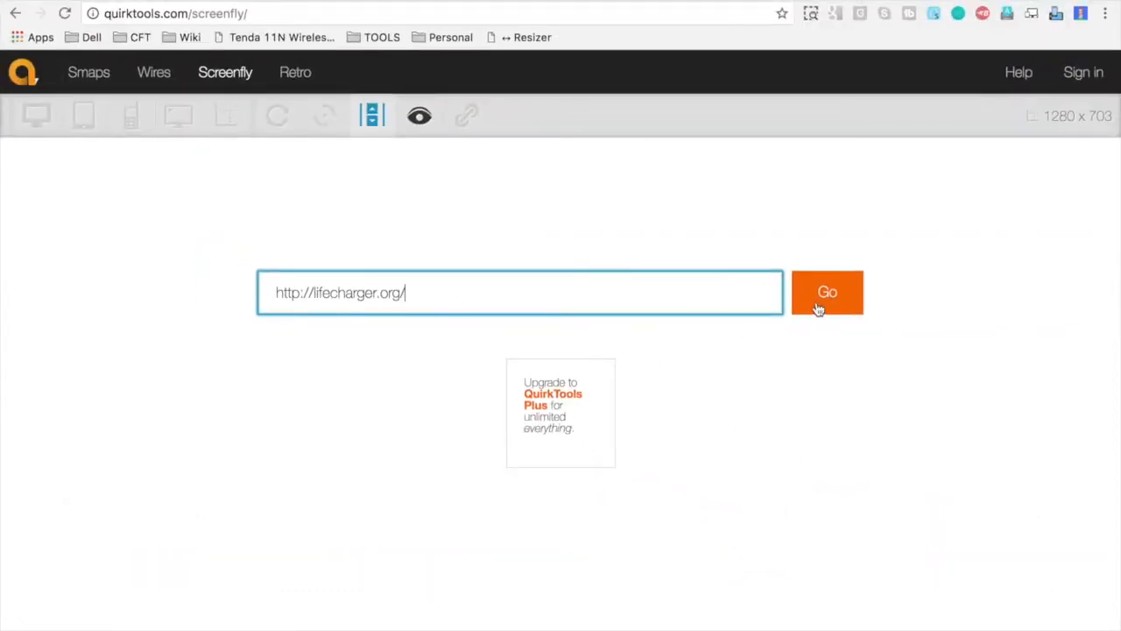
left_click(827, 292)
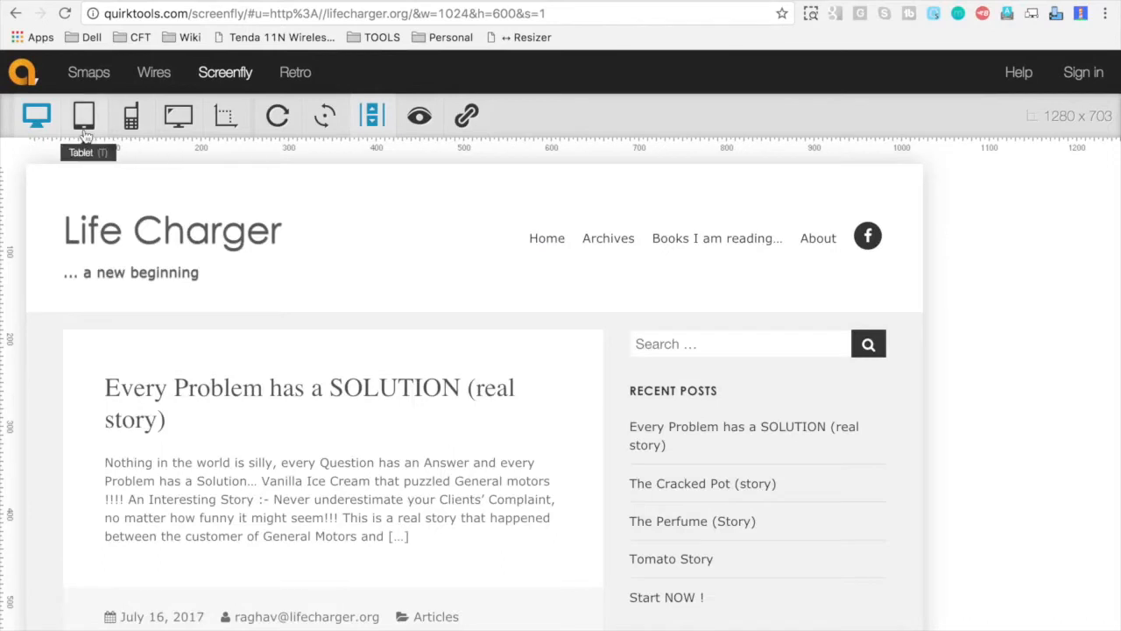
mouse_move(130, 115)
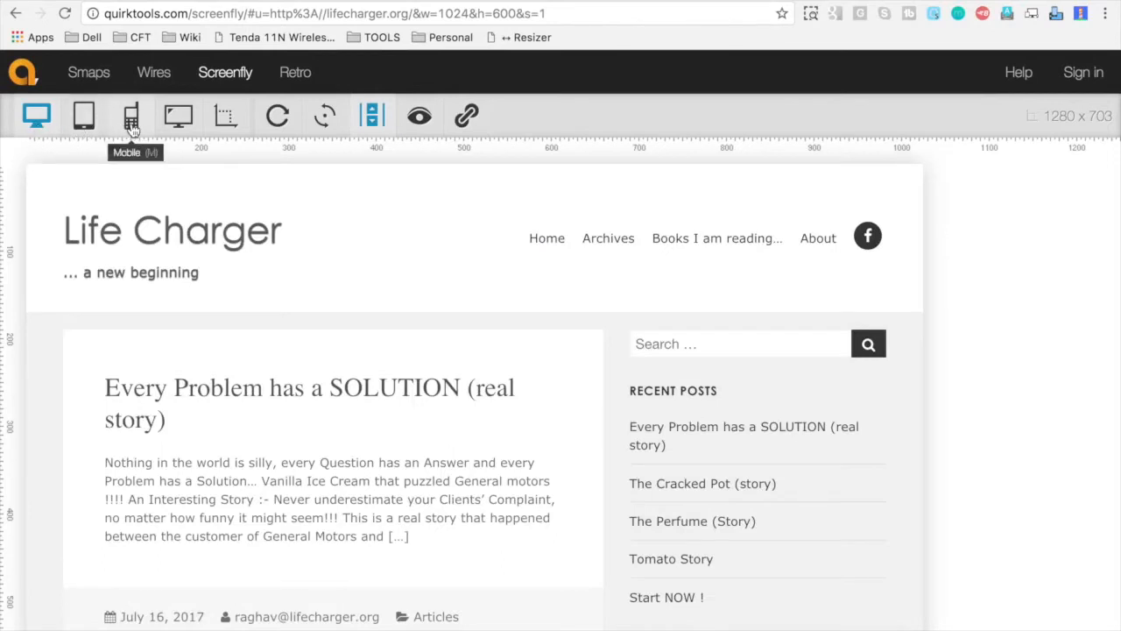
left_click(131, 114)
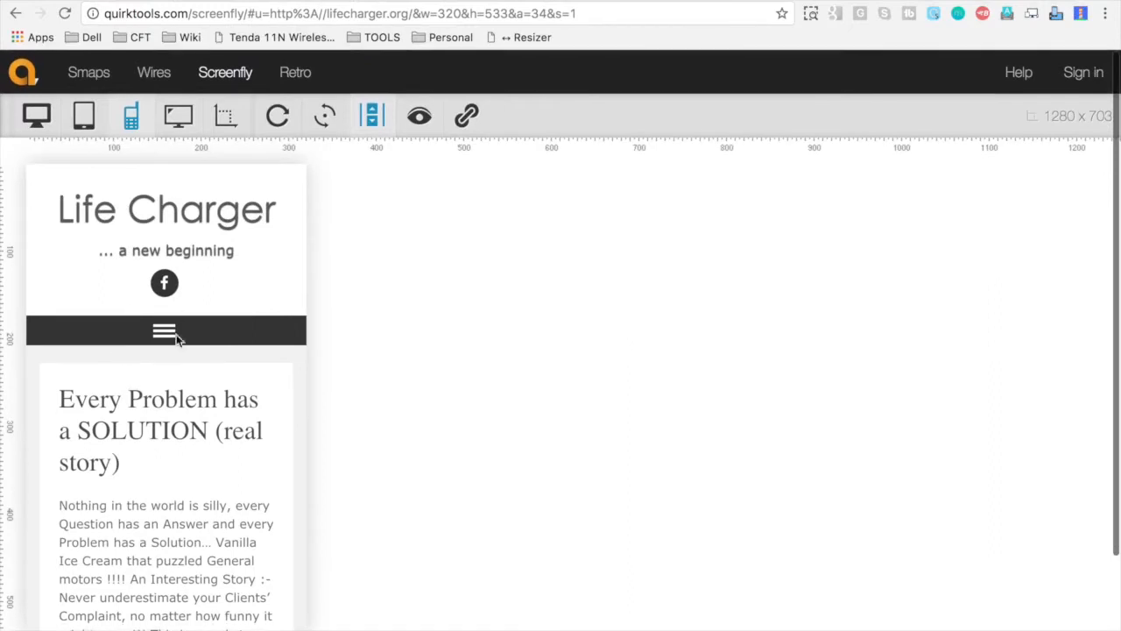
mouse_move(225, 116)
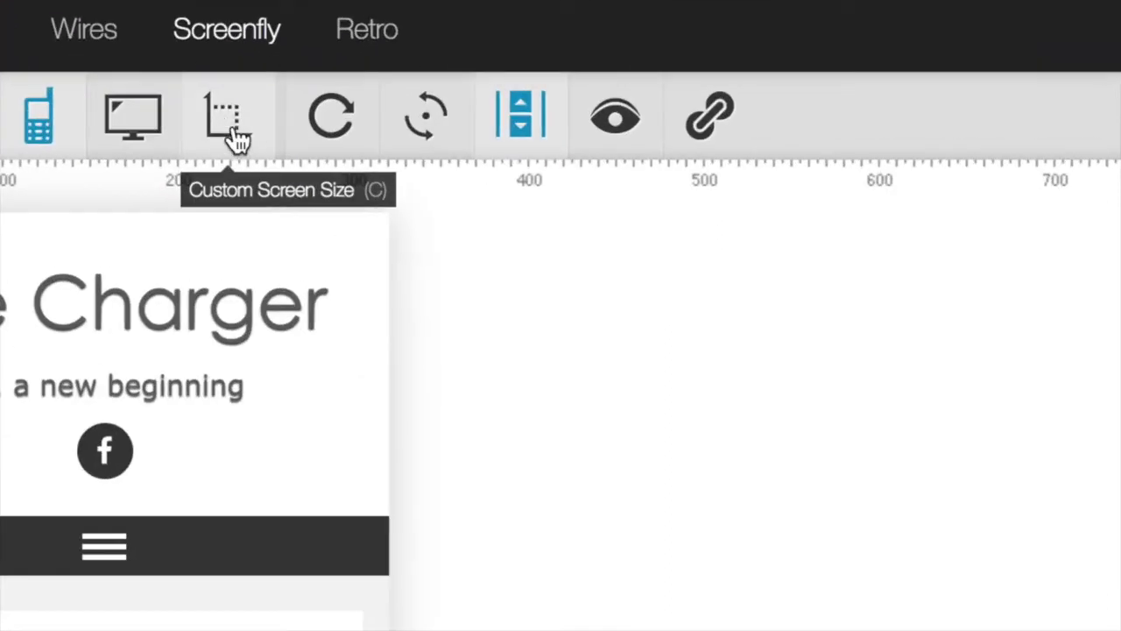
- Apply a custom 599 × 499 screen size and scroll the preview
left_click(227, 115)
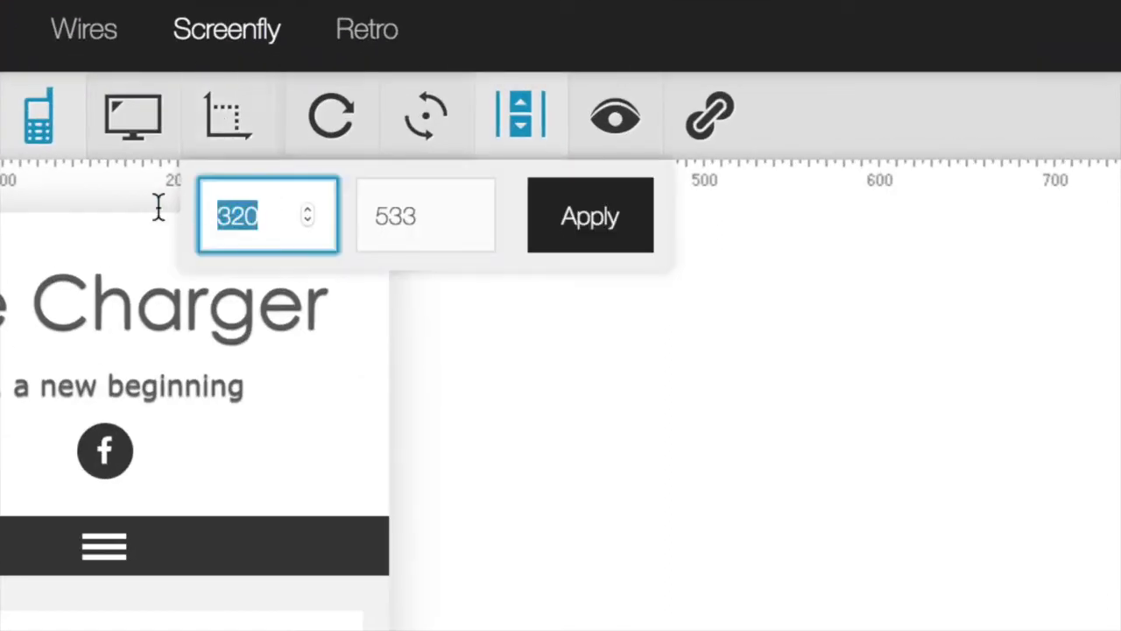
type("599")
left_click(426, 214)
type("499")
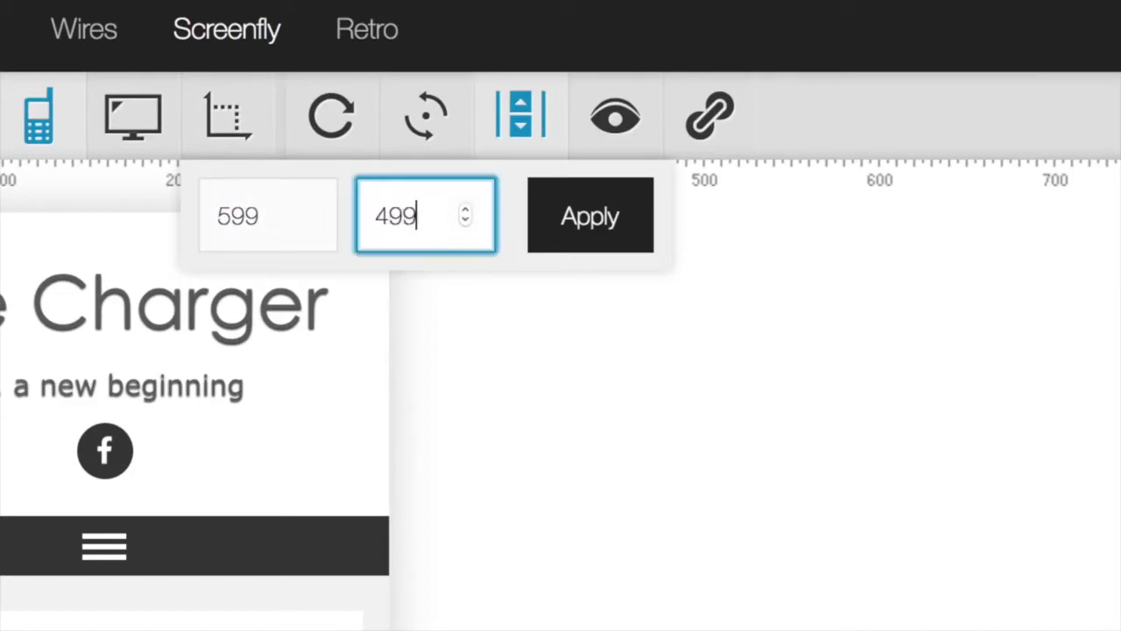
left_click(589, 215)
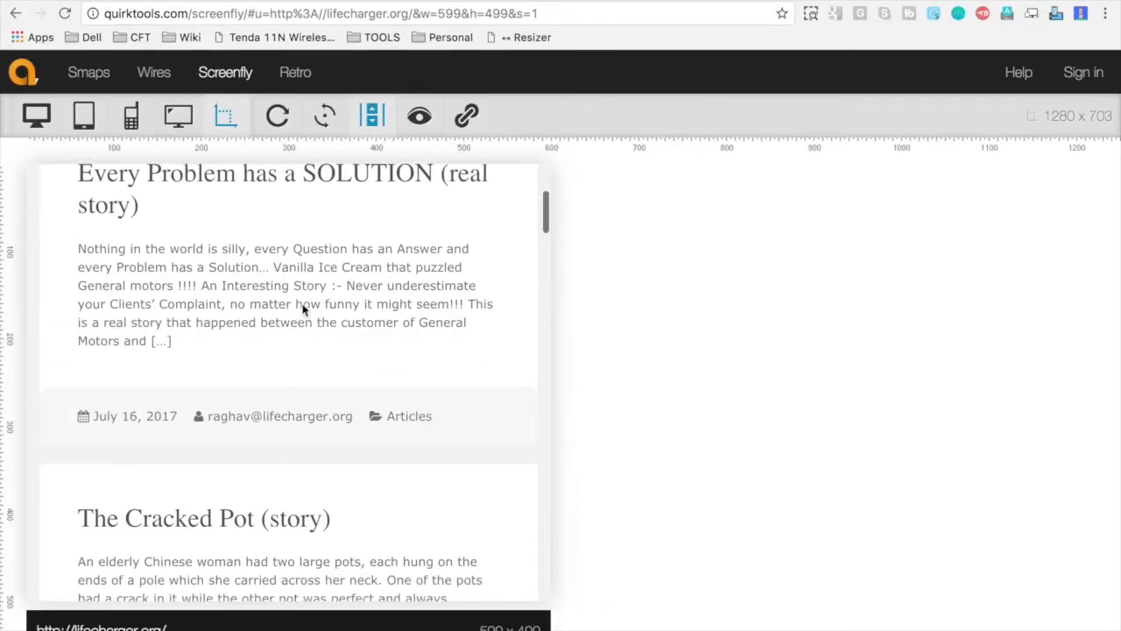
scroll("up", 3)
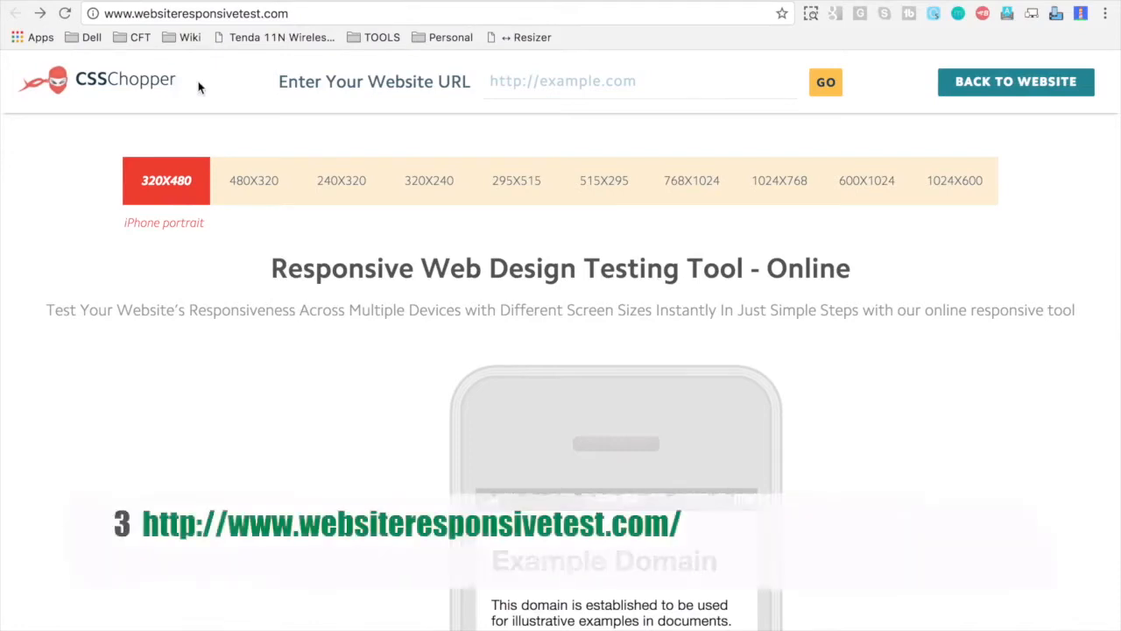
- Submit lifecharger.org to CSSChopper's responsive test
left_click(640, 80)
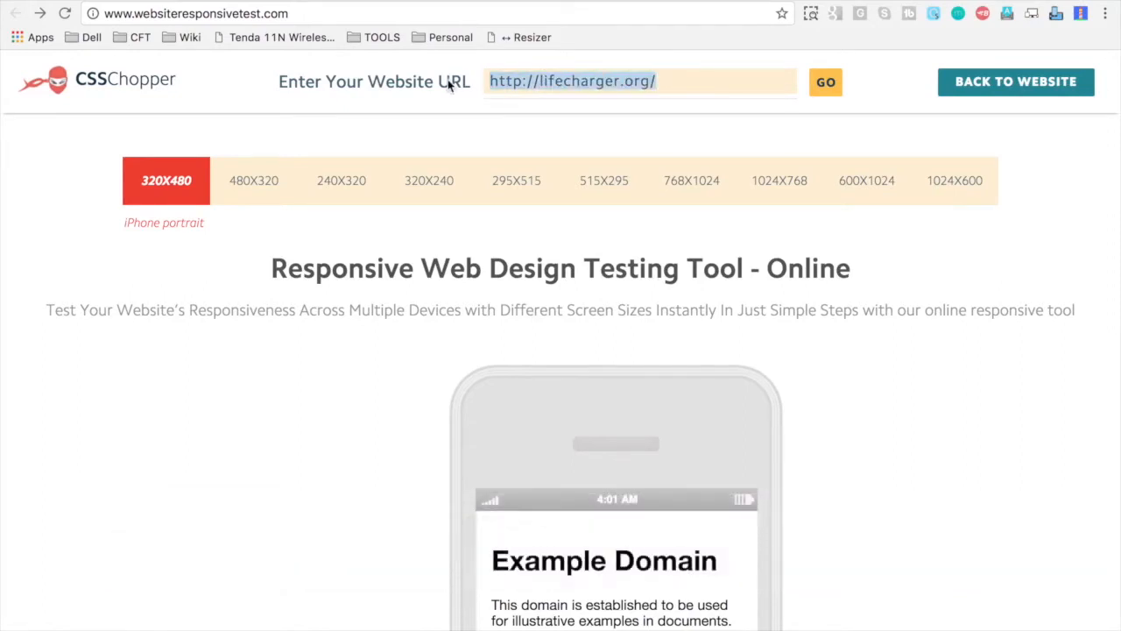
left_click(825, 82)
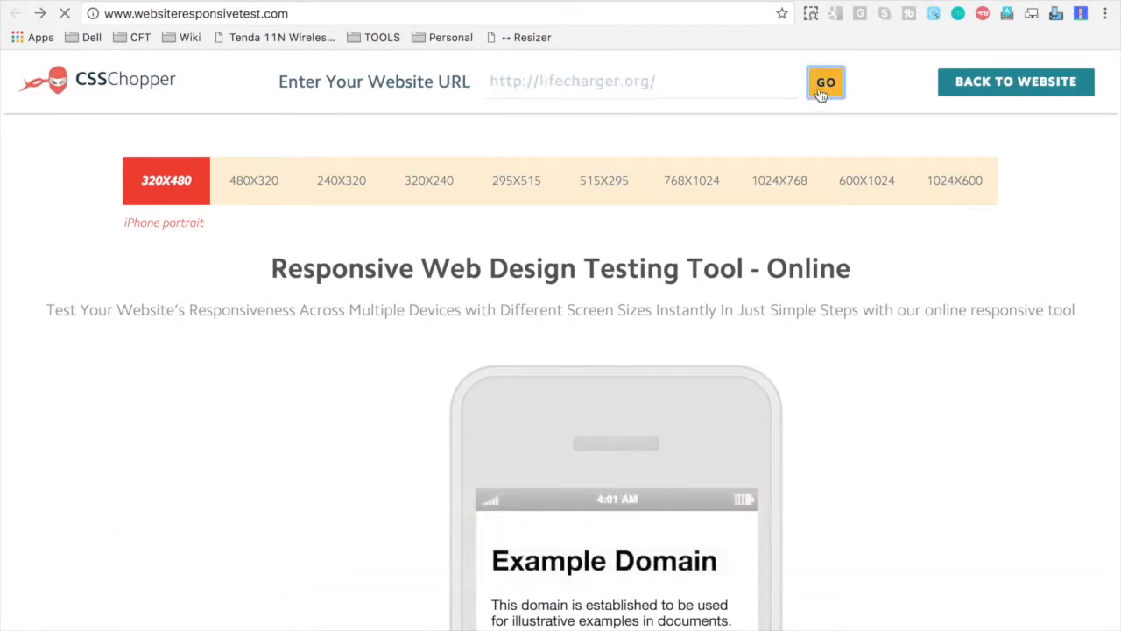
left_click(824, 82)
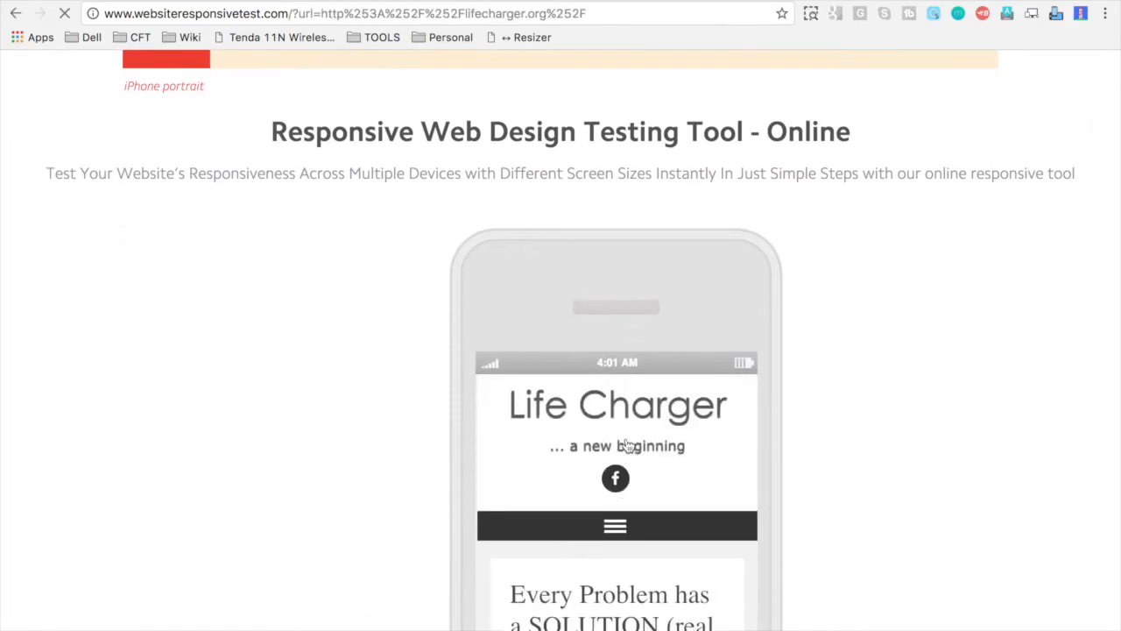
- Preview at 480X320, 320X240, 295X515 and 515X295, expanding the site menu in landscape
left_click(253, 180)
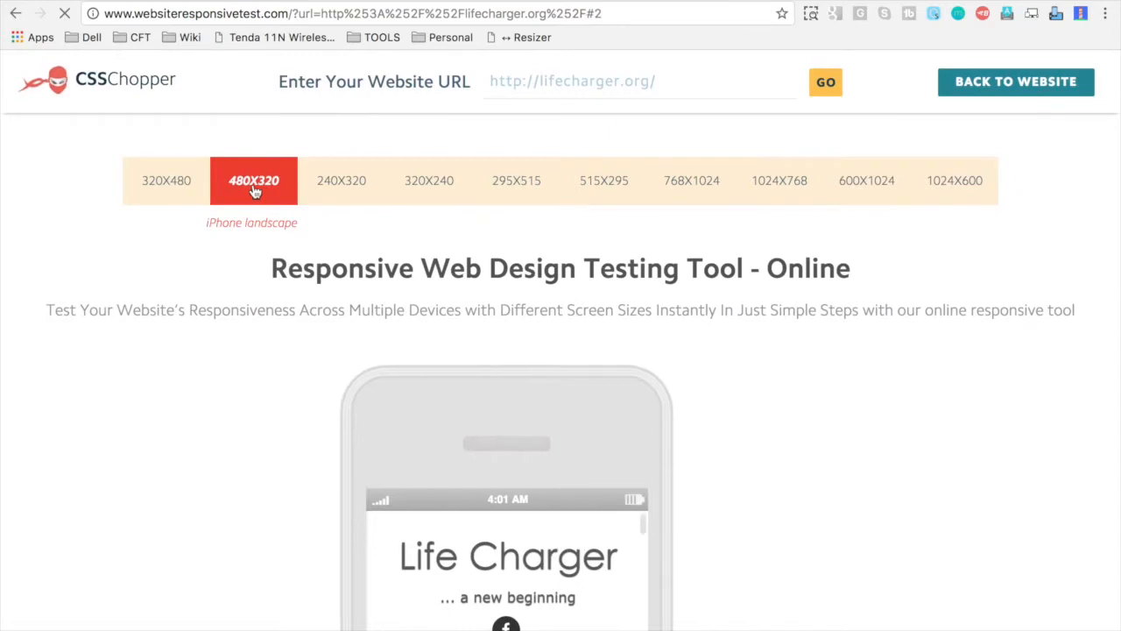
left_click(429, 181)
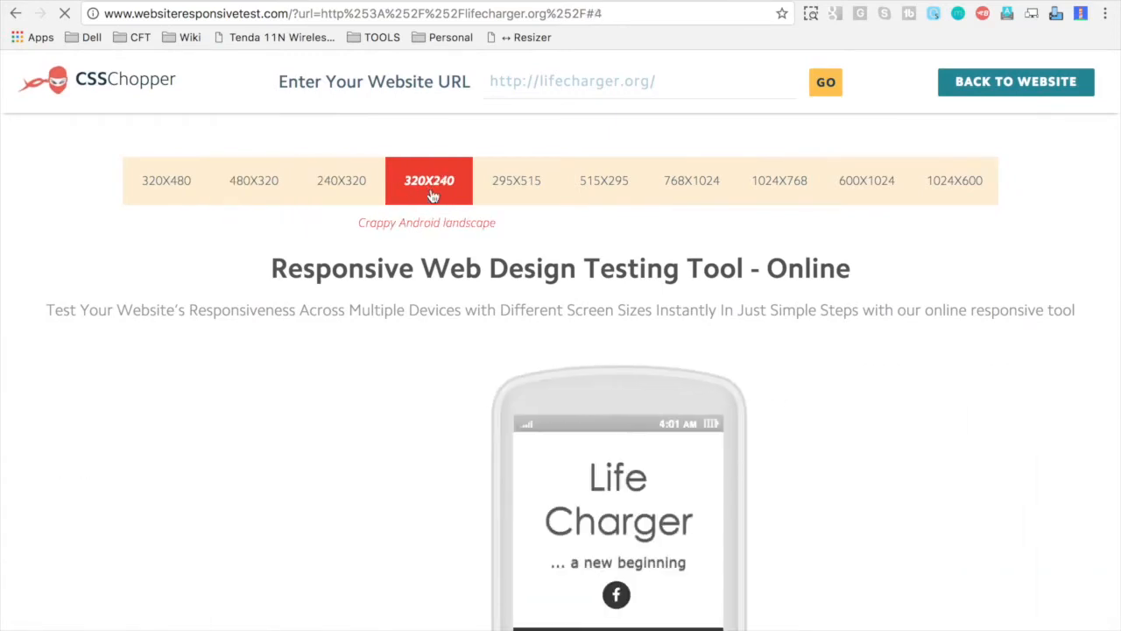
left_click(516, 180)
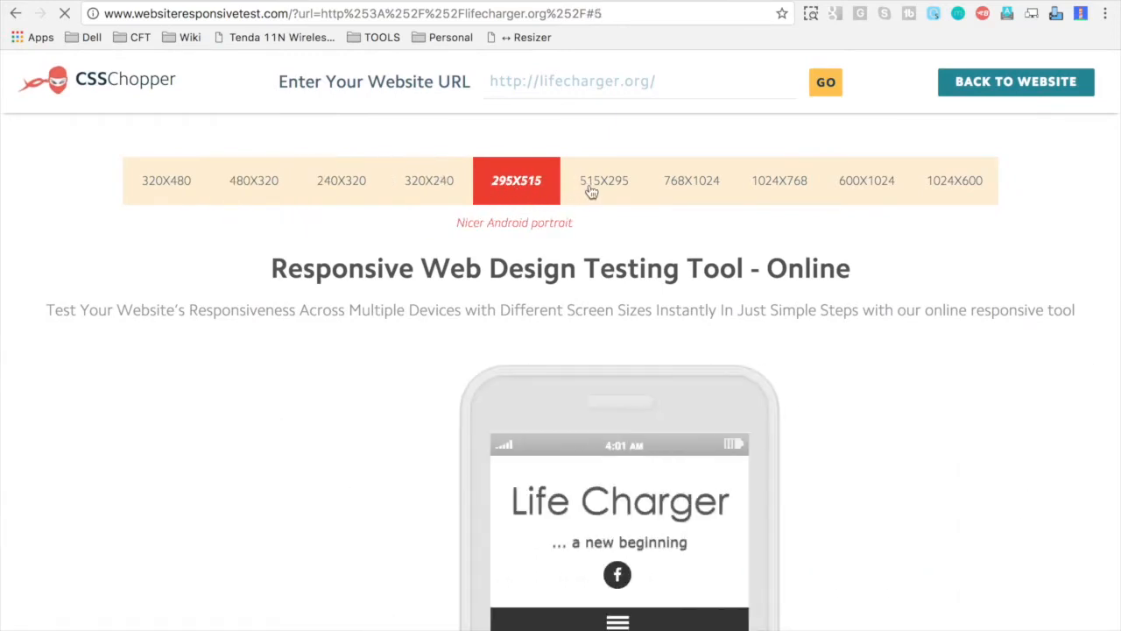
left_click(603, 180)
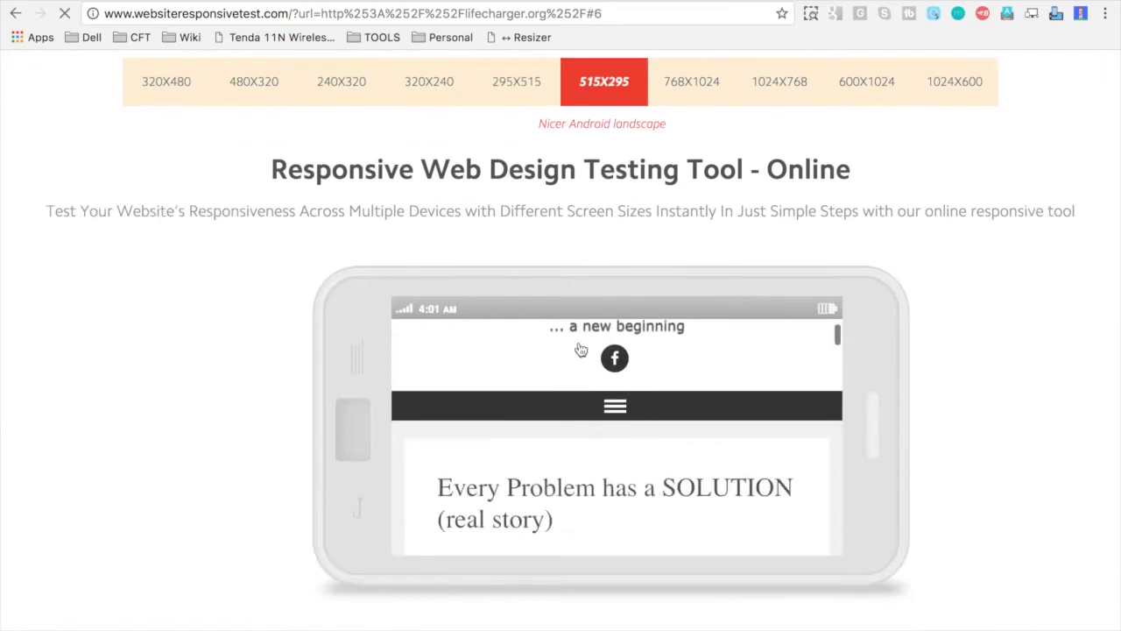
left_click(614, 405)
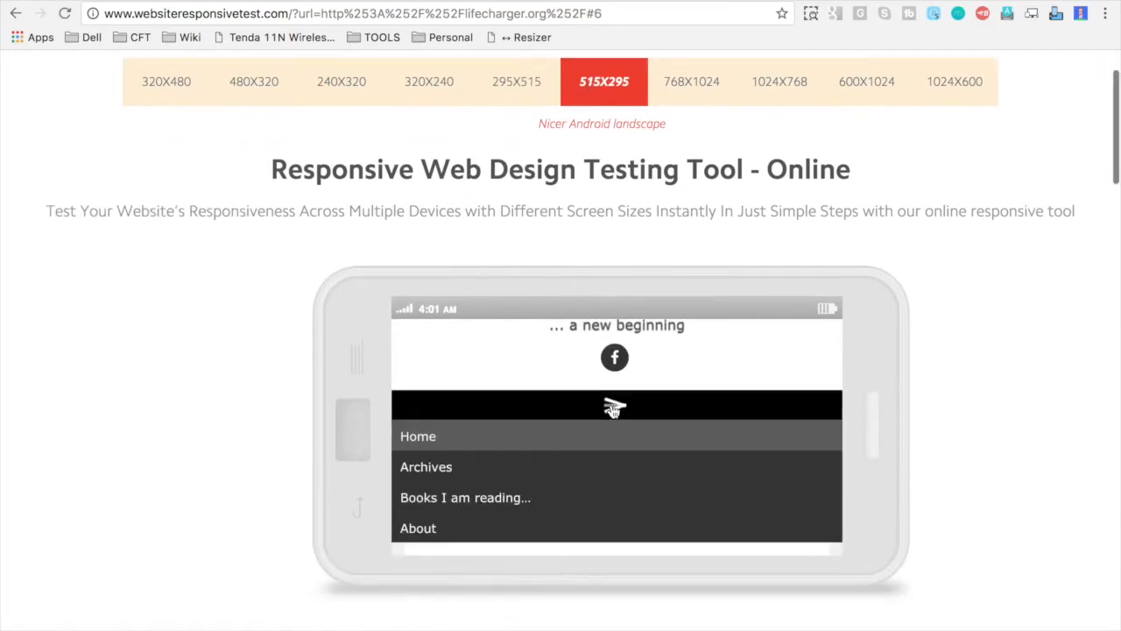
scroll("up", 3)
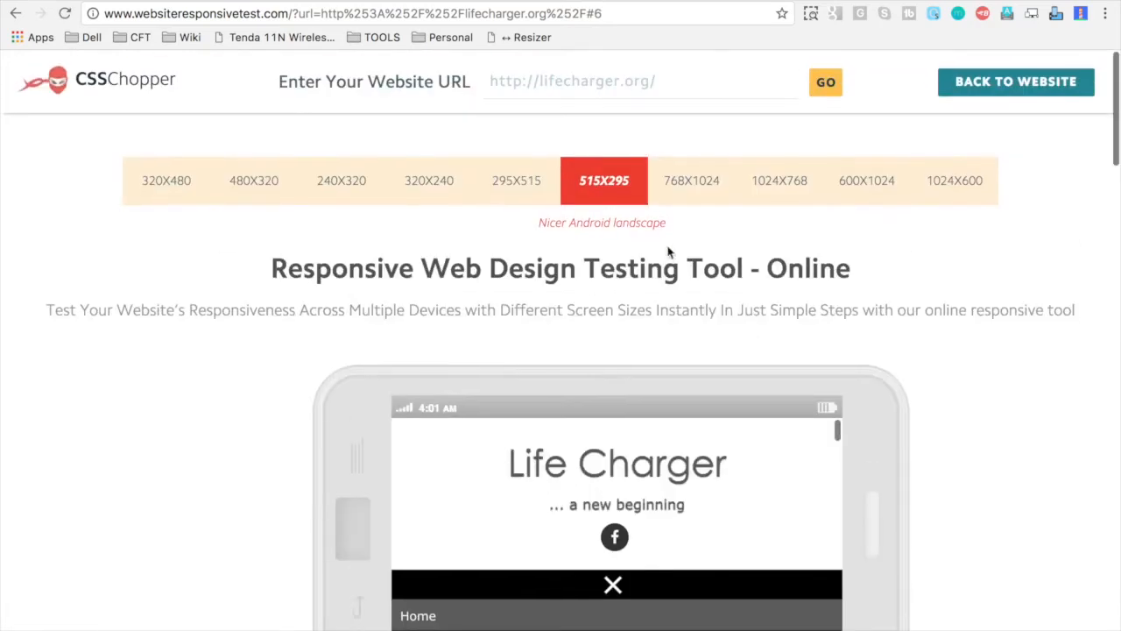
left_click(526, 37)
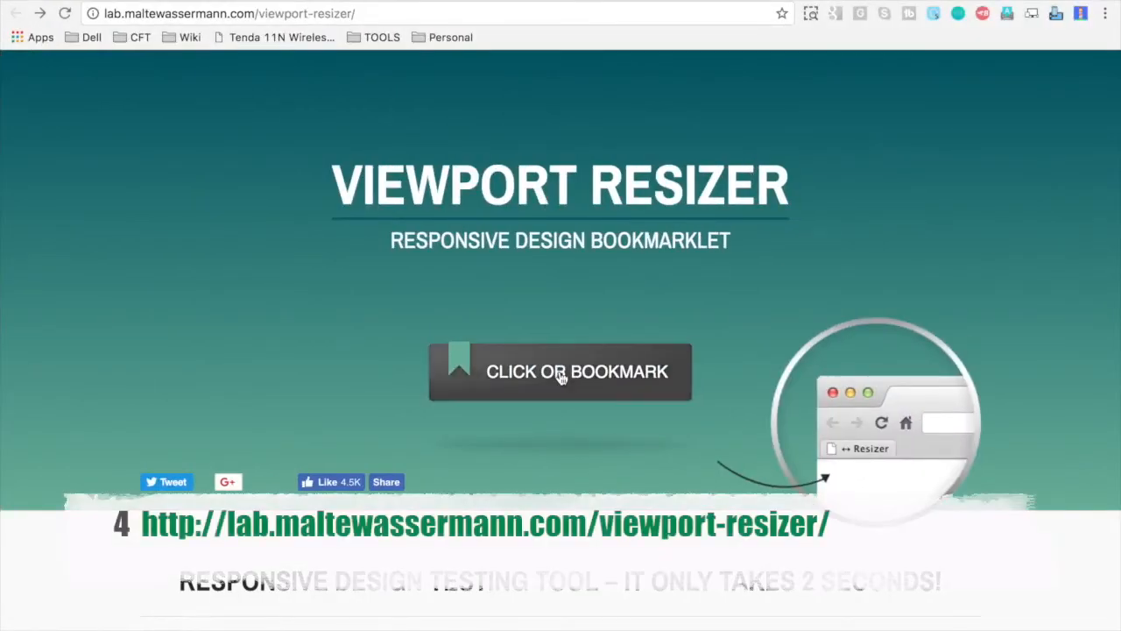
mouse_move(504, 358)
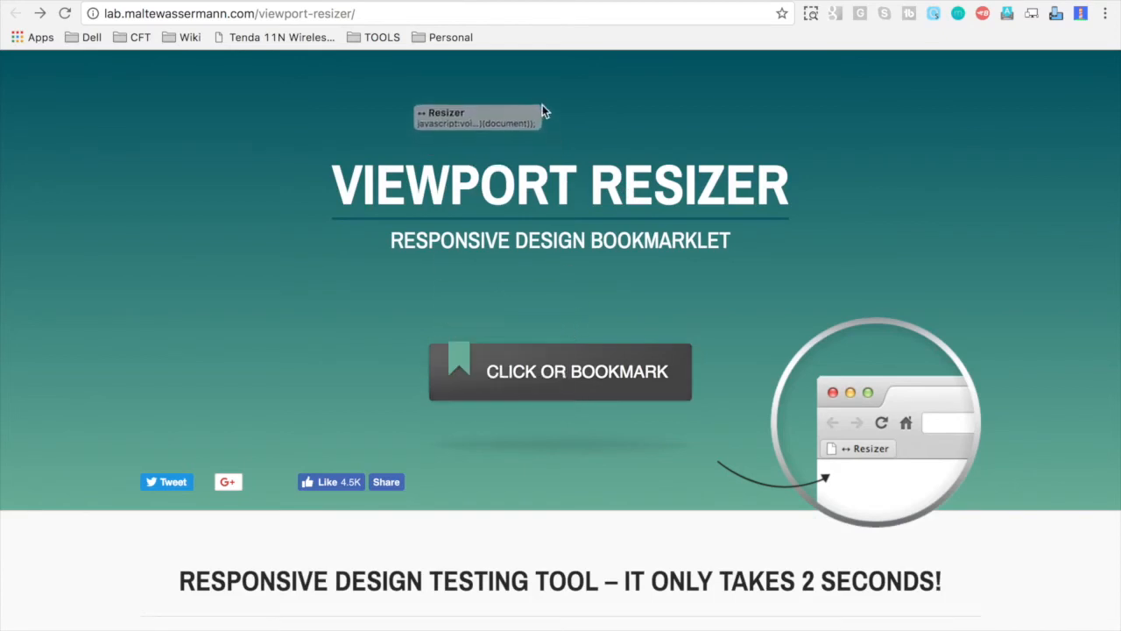
- Drag the Resizer bookmarklet to the bookmarks bar and go to lifecharger.org
left_click_drag(477, 118, 526, 39)
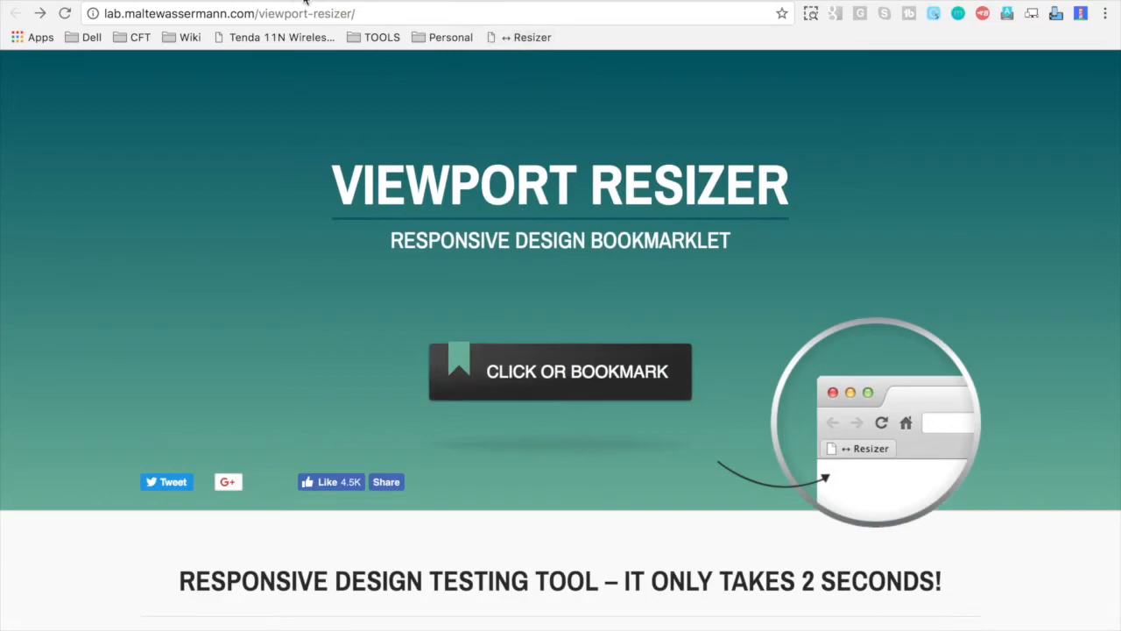
type("lifecharger.org")
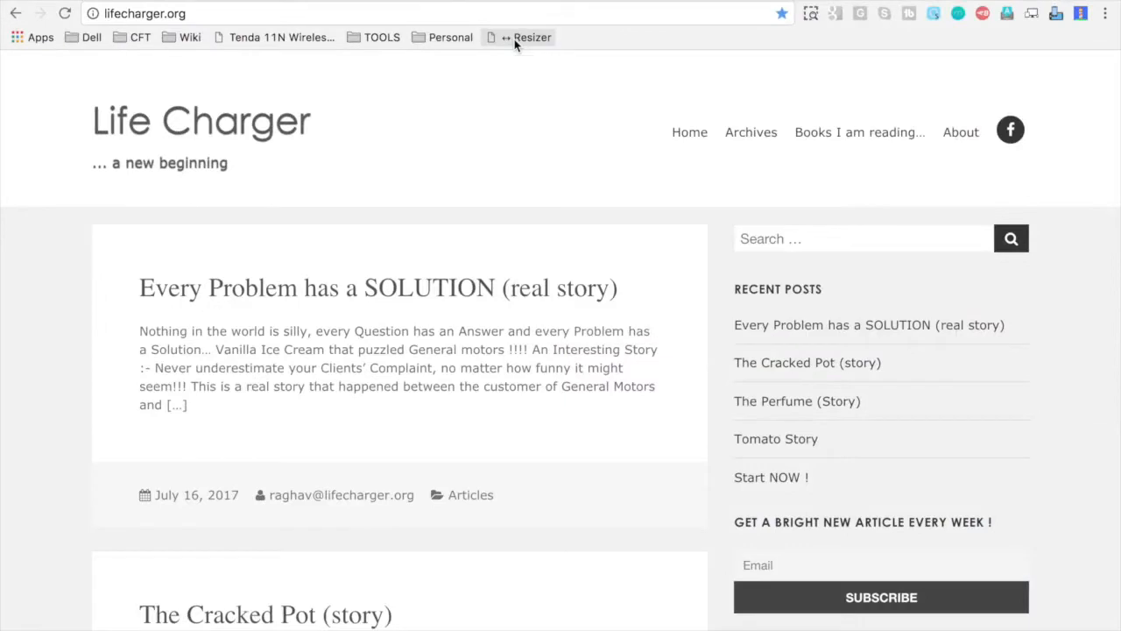
- Run the Resizer bookmarklet on lifecharger.org and pick the iPhone 7 Plus 414×736 size
left_click(525, 37)
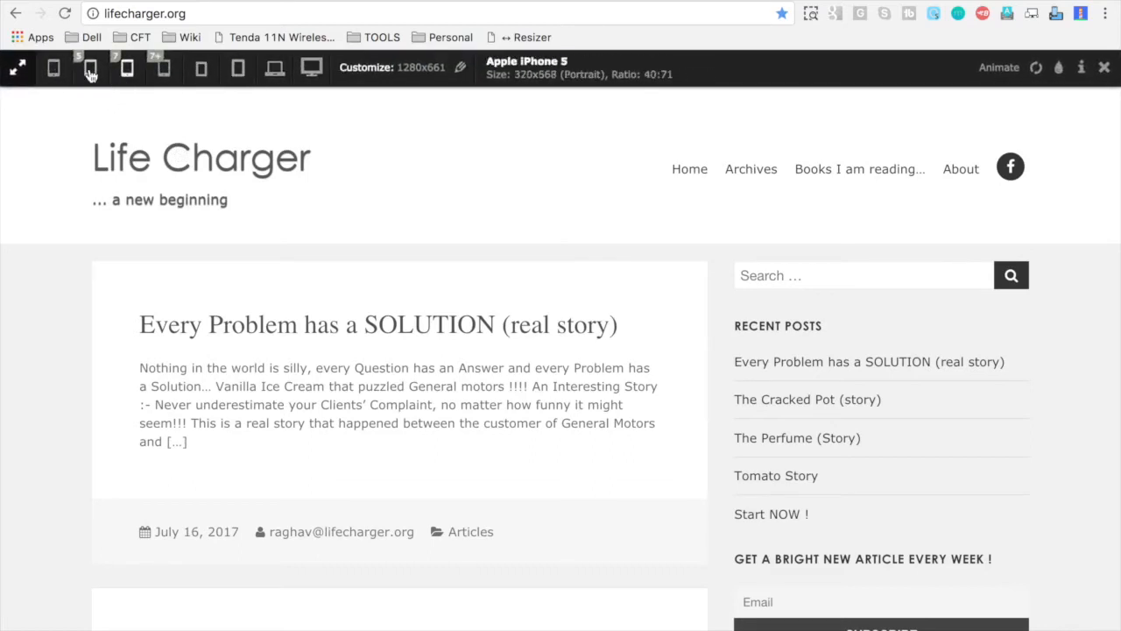
mouse_move(161, 69)
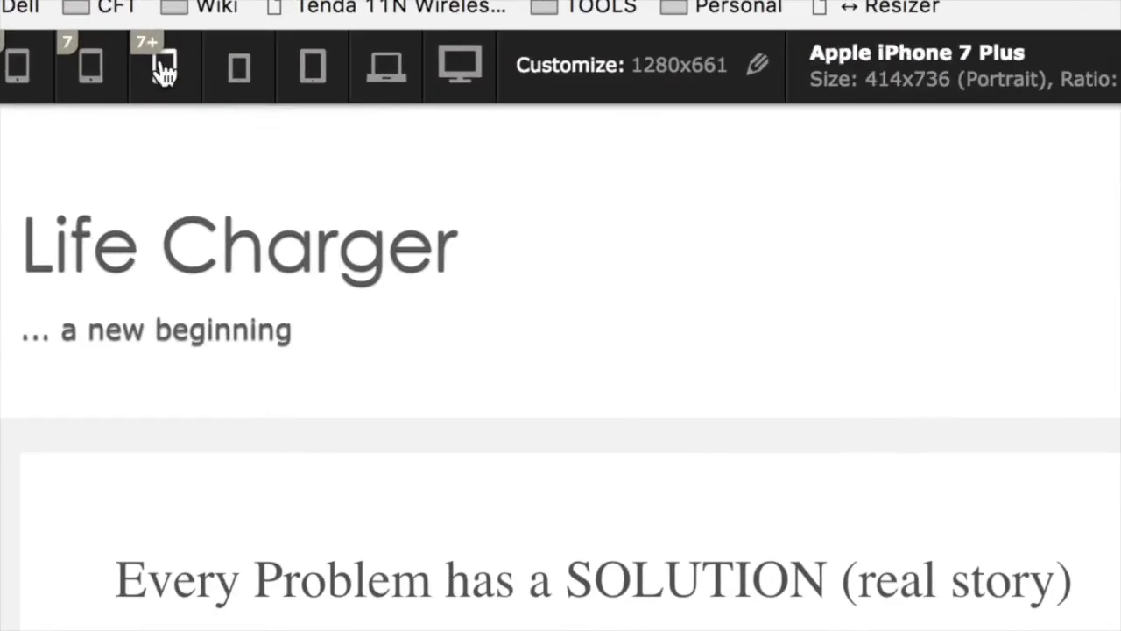
left_click(165, 67)
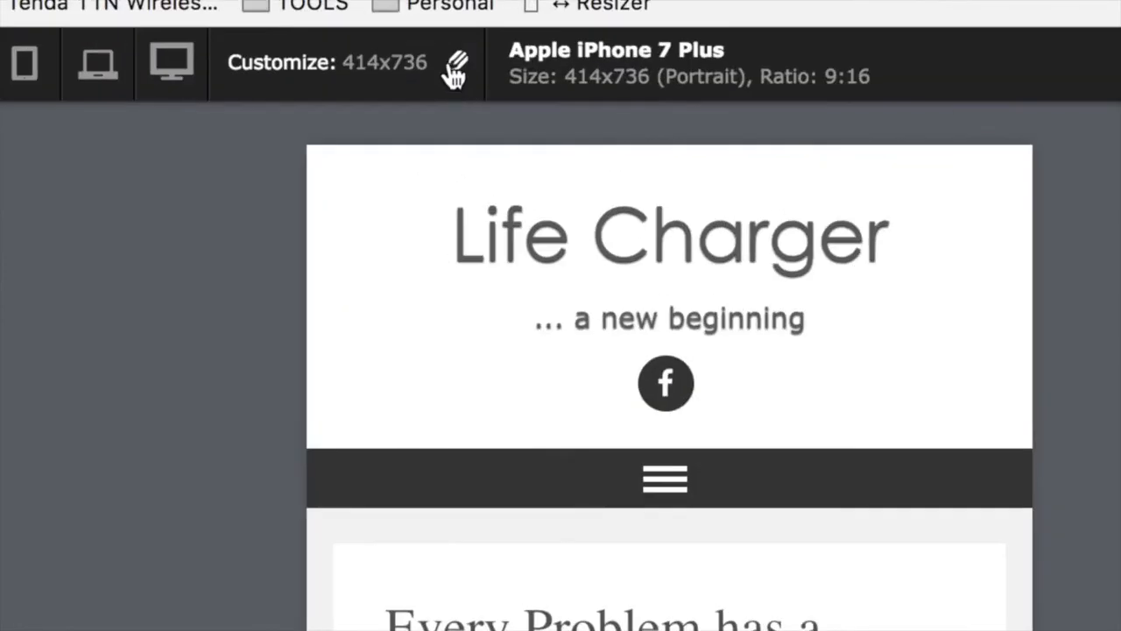
- Enter a custom viewport size starting 400×, then drag the preview wider to 570×900
double_click(384, 62)
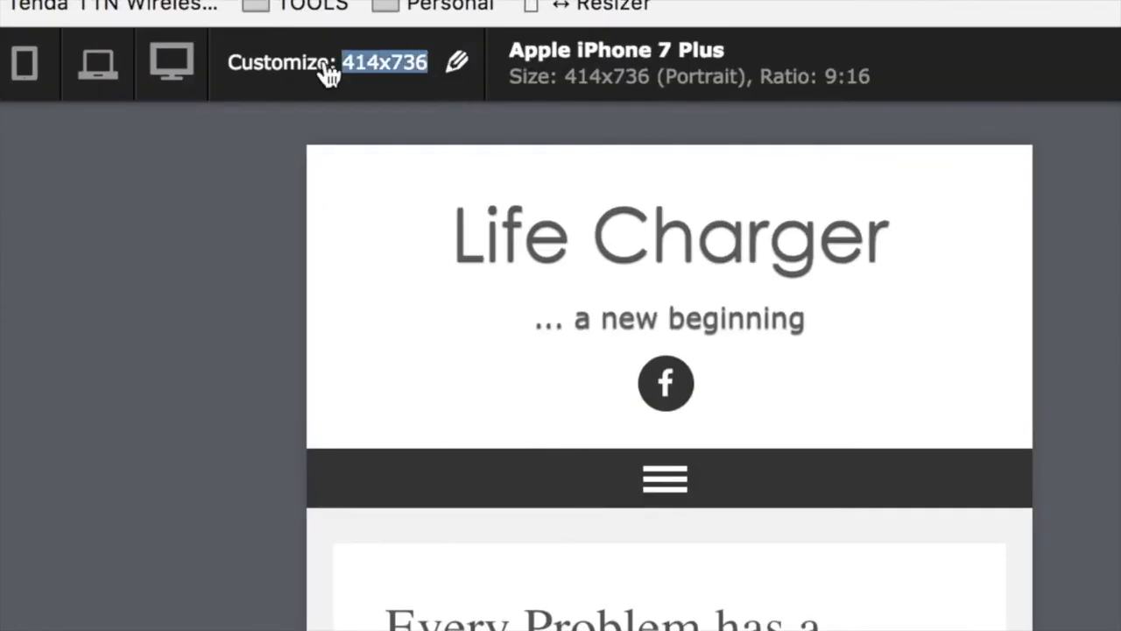
type("400")
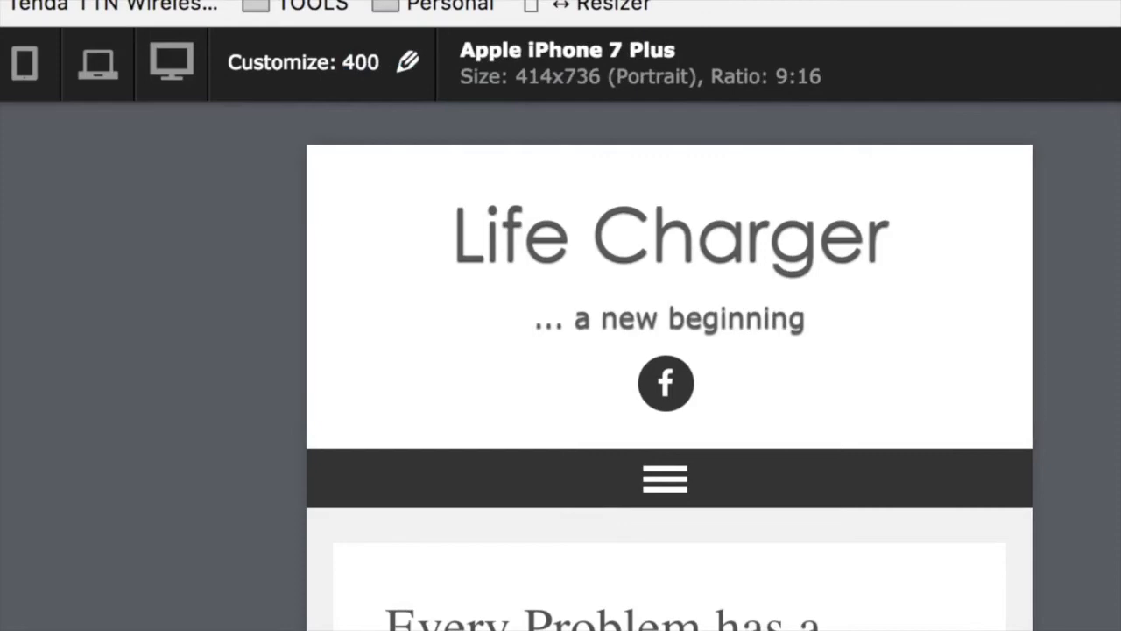
type("X")
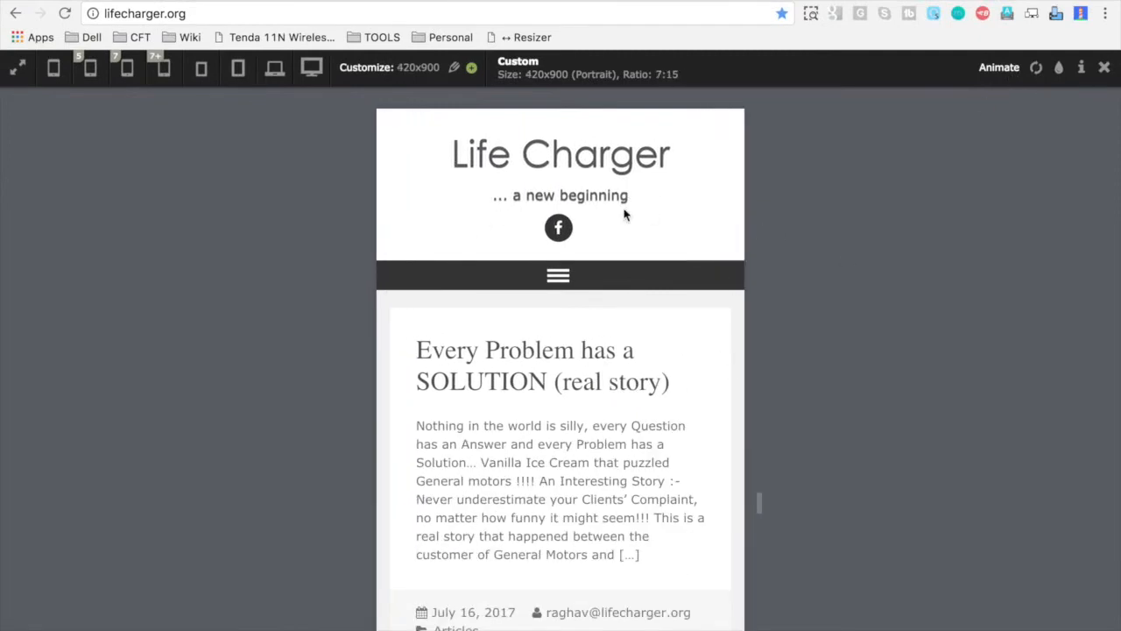
left_click_drag(745, 502, 795, 502)
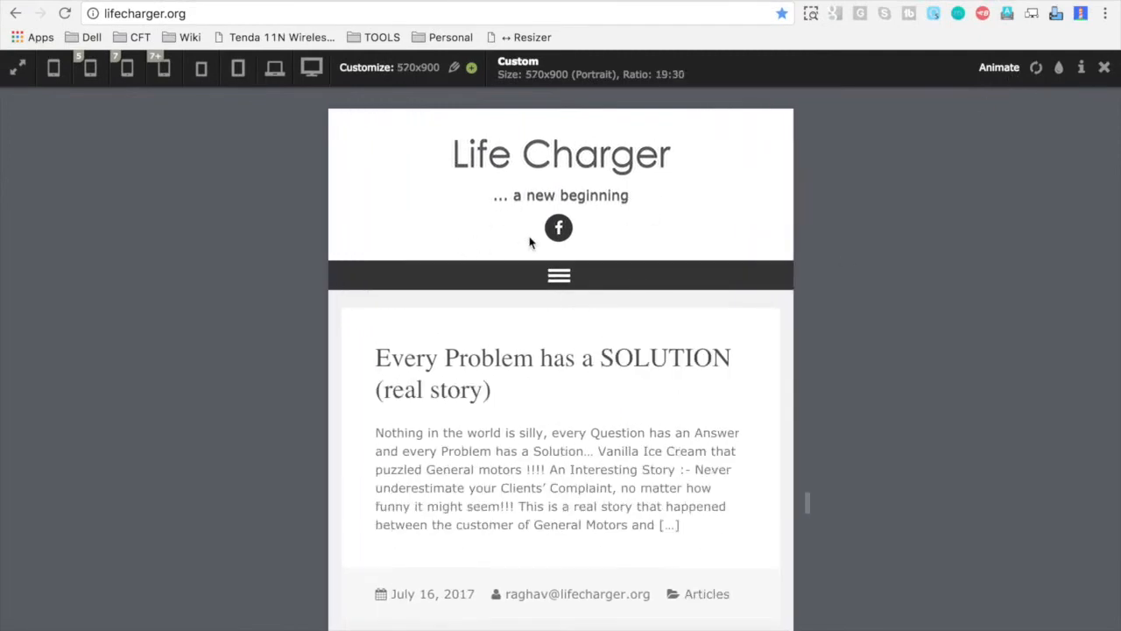